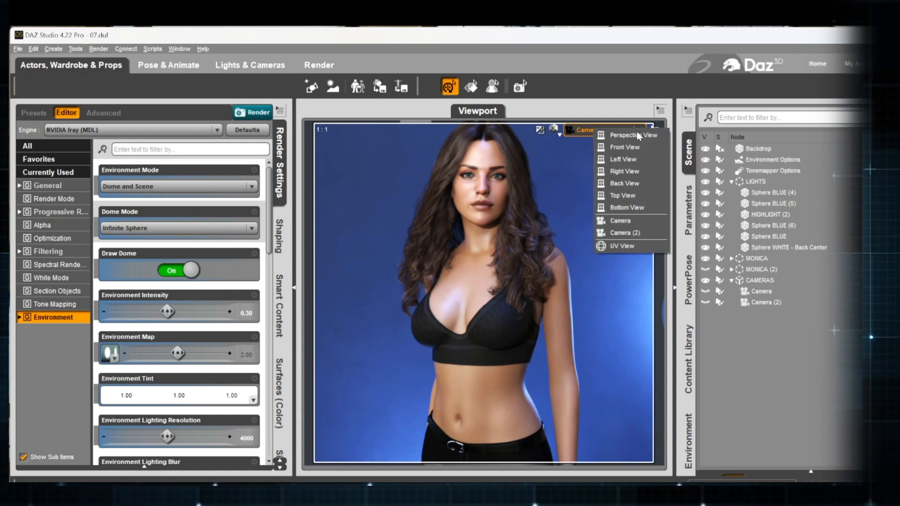
Switch the viewport to Camera (2) for a close-up of head and upper body.
{"action": "left_click", "coordinate": [625, 232]}
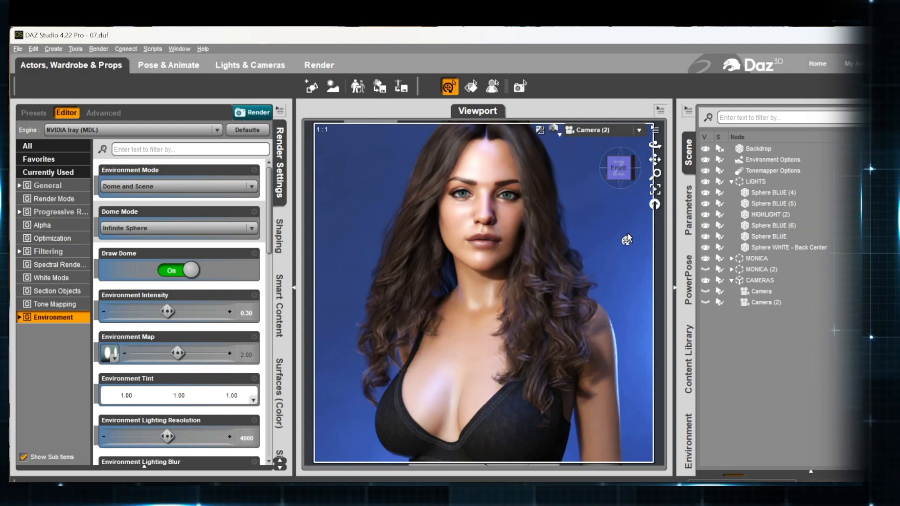
{"action": "left_click", "coordinate": [253, 112]}
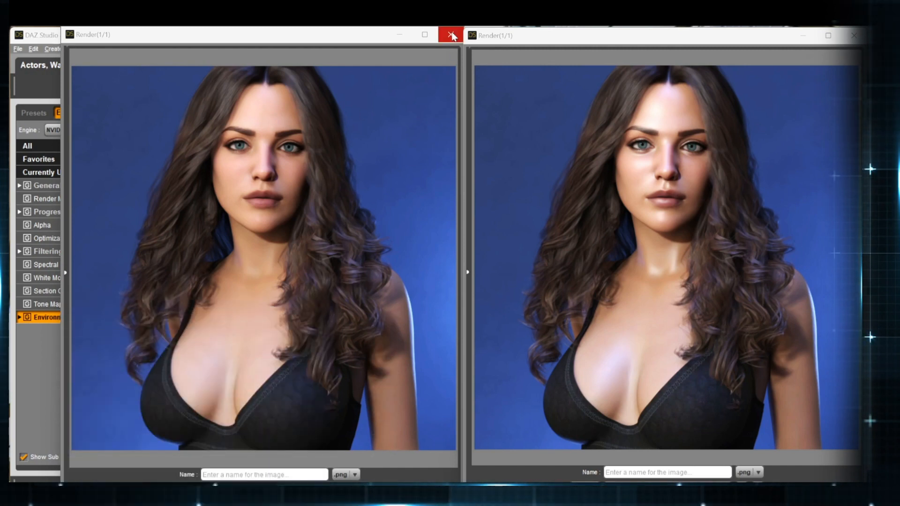
Close the matte-versus-shiny skin comparison render window.
{"action": "left_click", "coordinate": [451, 35]}
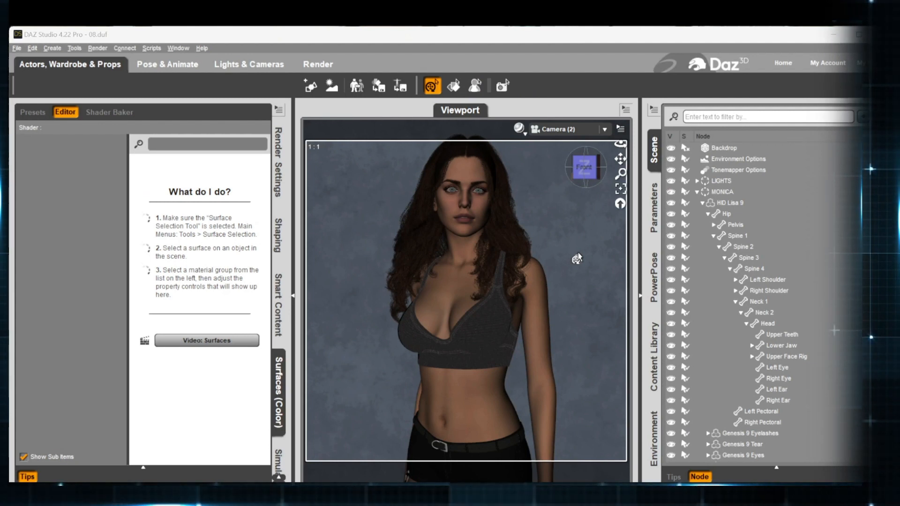
{"action": "mouse_move", "coordinate": [569, 228]}
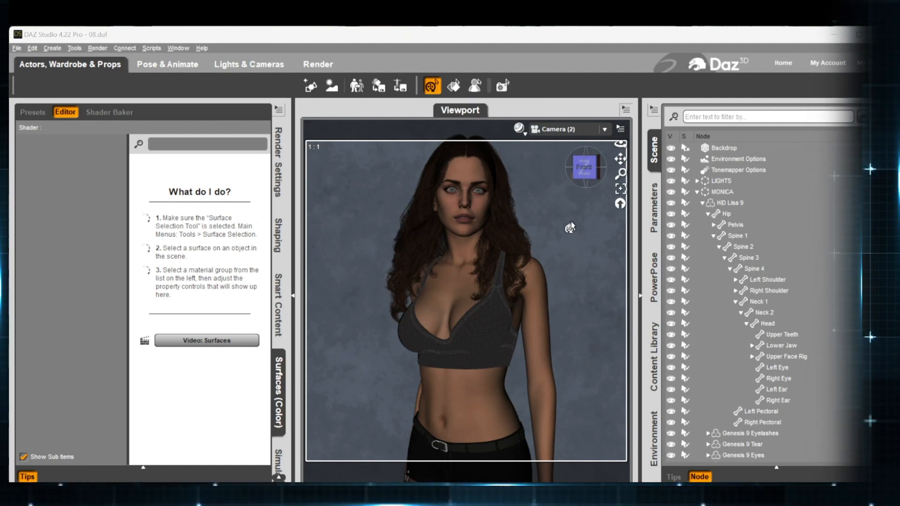
Activate the Surface Selection tool and hover over the character's arm and torso skin.
{"action": "left_click", "coordinate": [453, 85]}
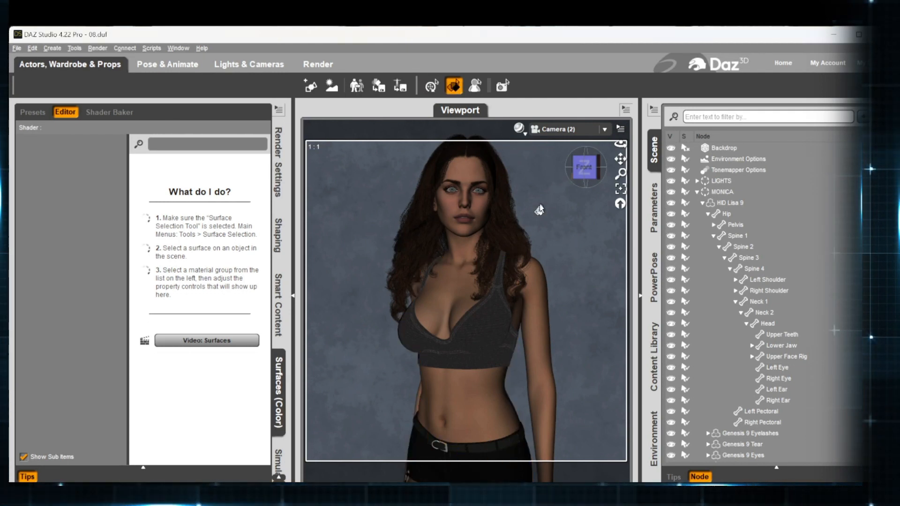
{"action": "mouse_move", "coordinate": [442, 240]}
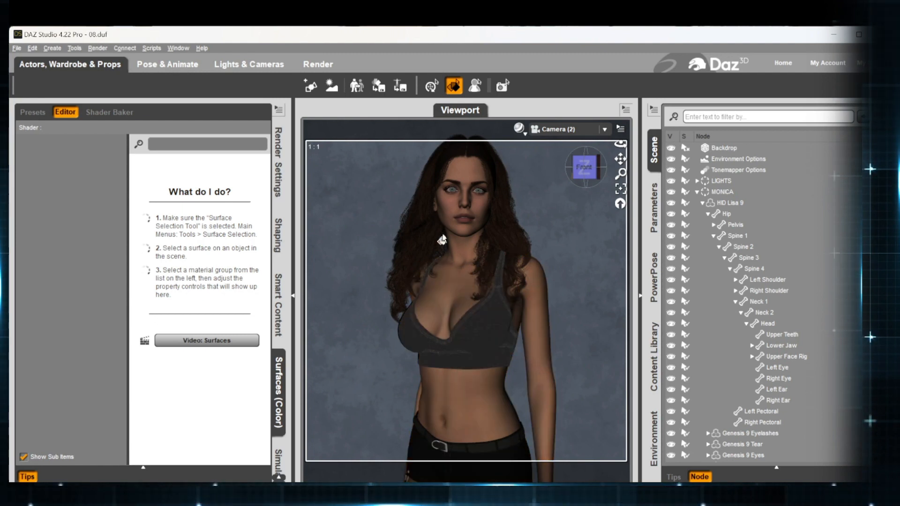
{"action": "left_click", "coordinate": [439, 296]}
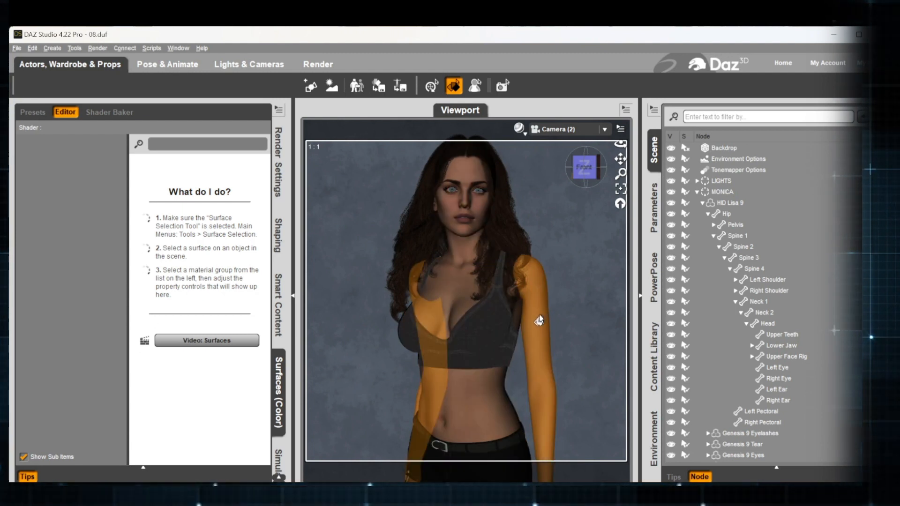
{"action": "mouse_move", "coordinate": [540, 319]}
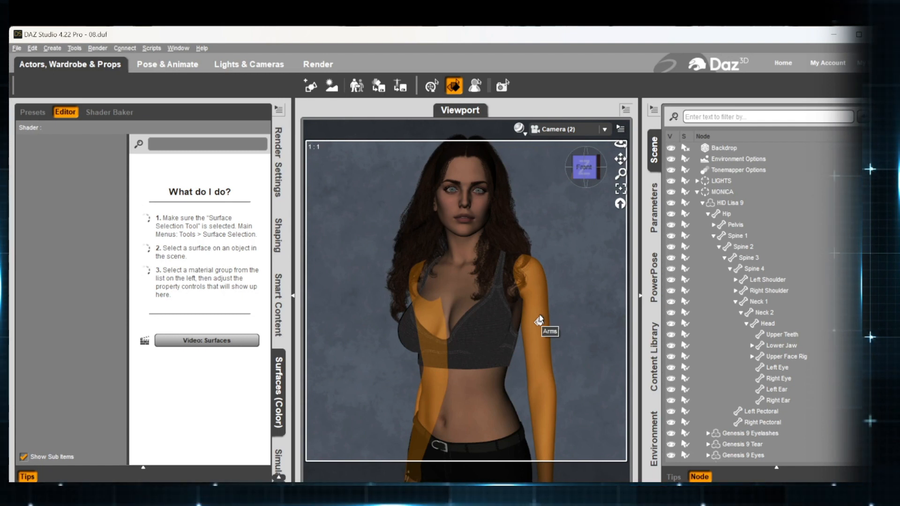
{"action": "mouse_move", "coordinate": [532, 303]}
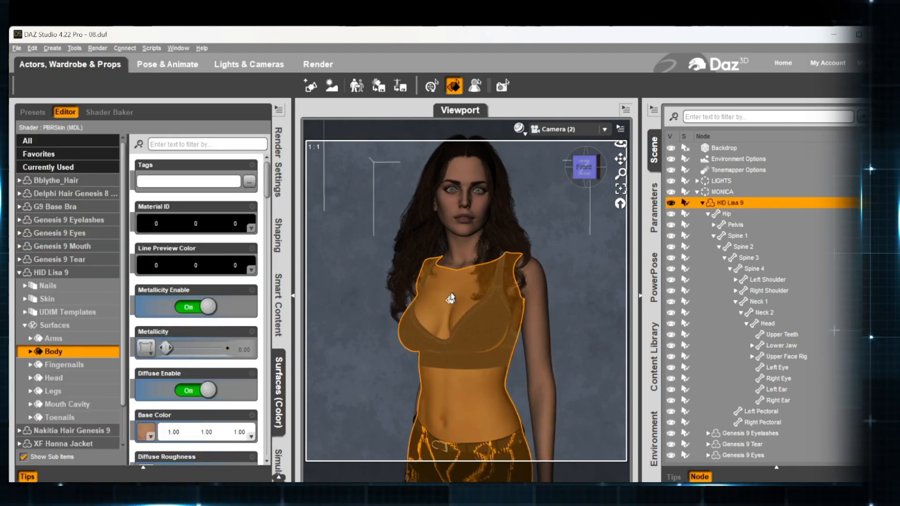
Pick the Body surface on the torso and display its Metallic Flakes group in Surfaces.
{"action": "left_click", "coordinate": [278, 310]}
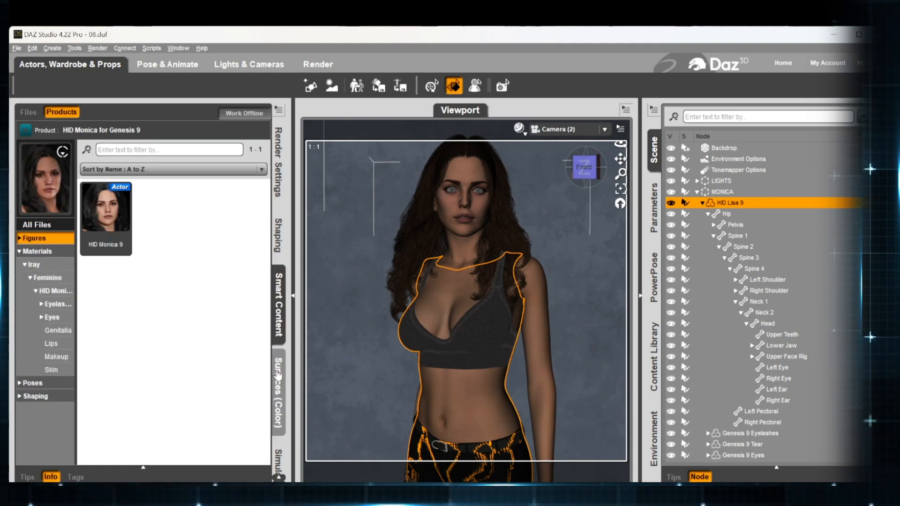
{"action": "left_click", "coordinate": [277, 373]}
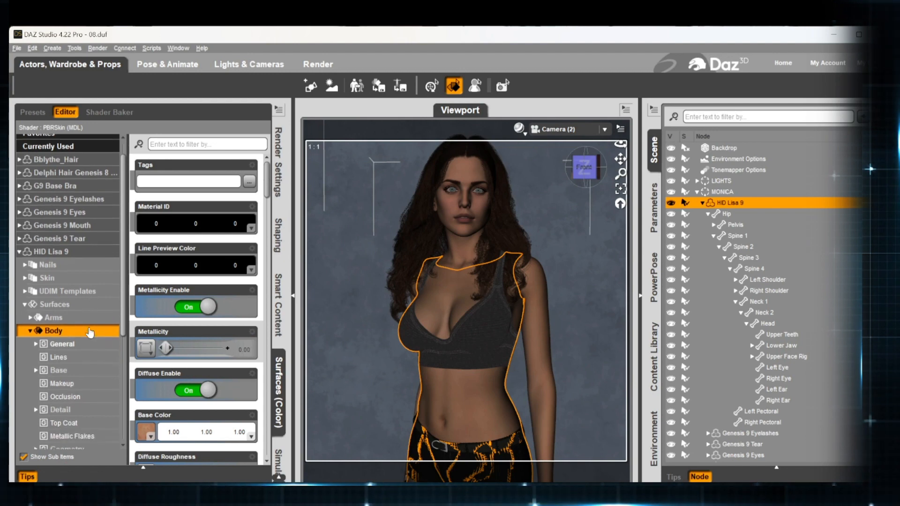
{"action": "scroll", "scroll_direction": "down", "scroll_amount": 3}
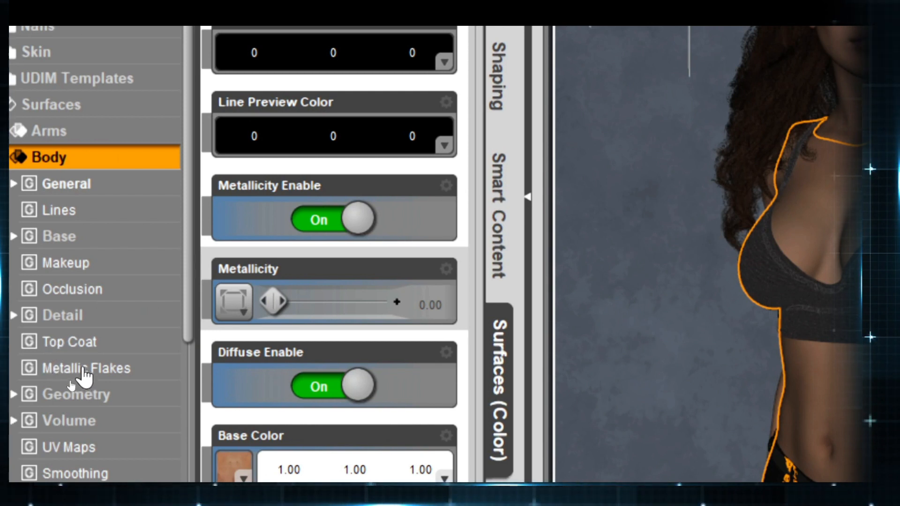
{"action": "mouse_move", "coordinate": [72, 348]}
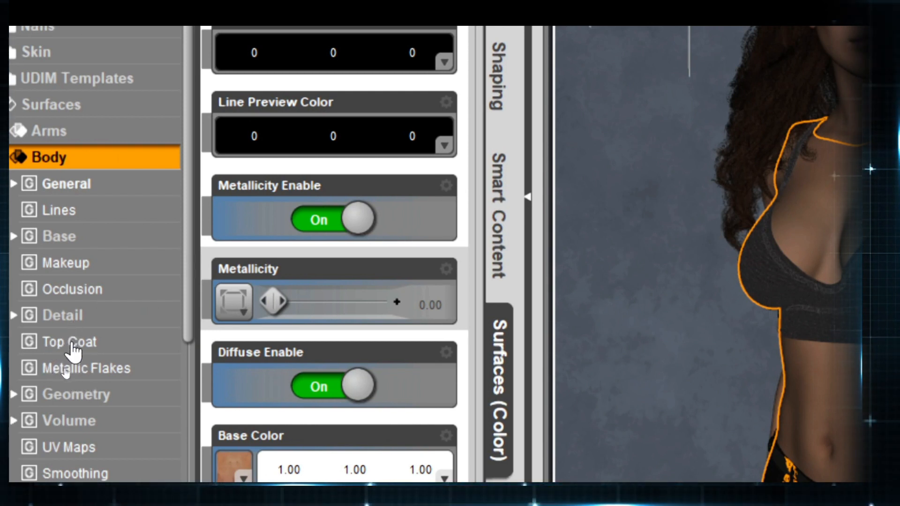
{"action": "mouse_move", "coordinate": [84, 353]}
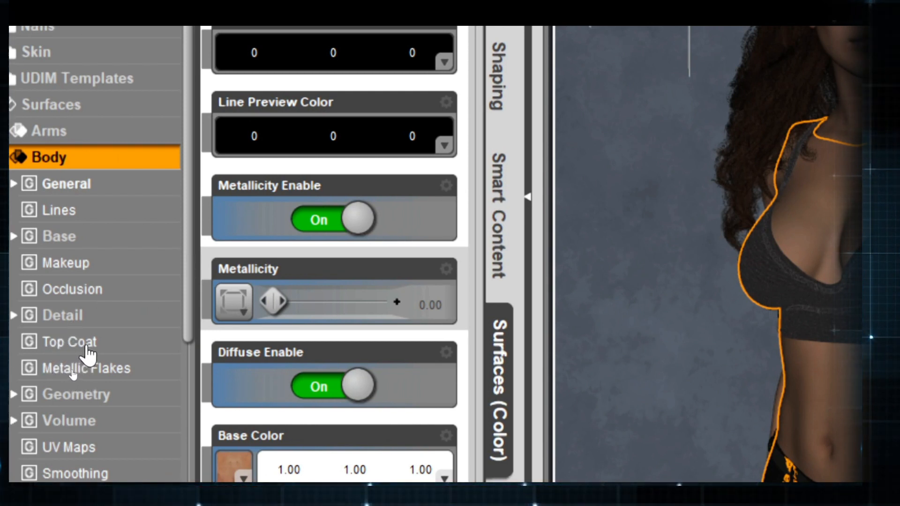
{"action": "mouse_move", "coordinate": [61, 374]}
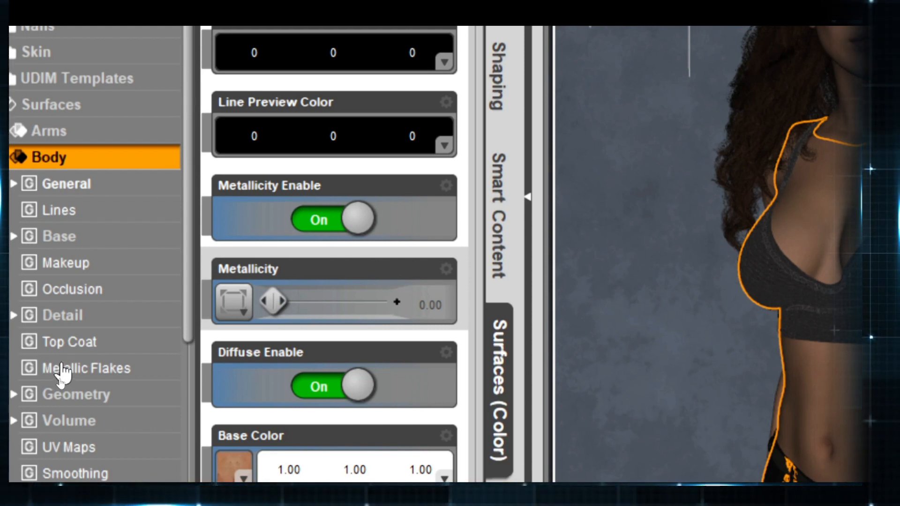
{"action": "left_click", "coordinate": [86, 368]}
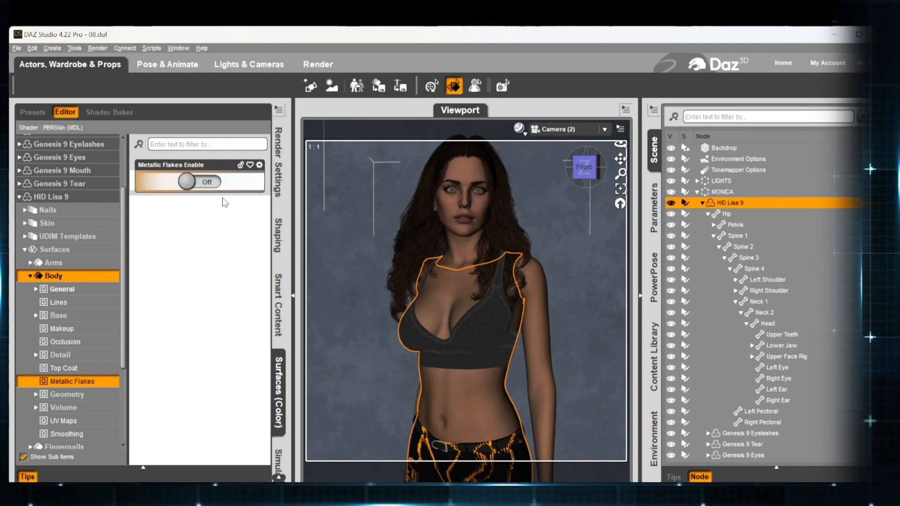
{"action": "mouse_move", "coordinate": [222, 212]}
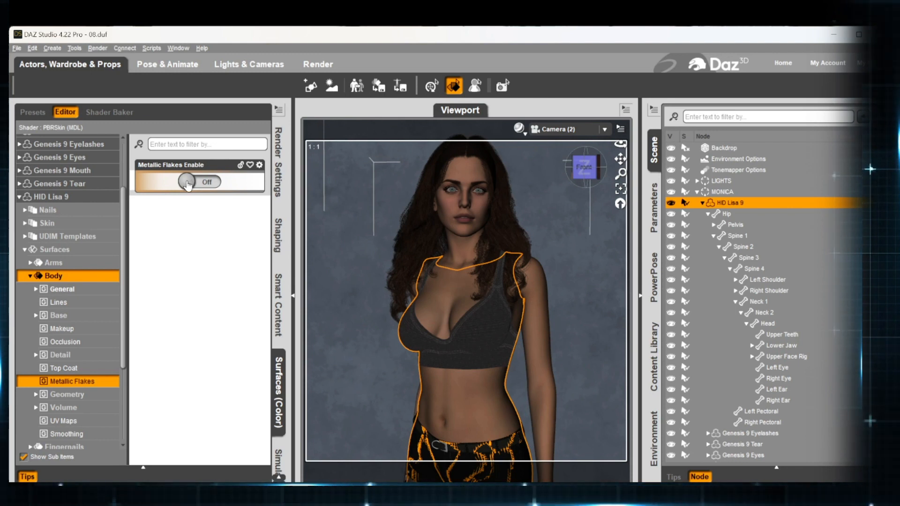
Switch the Body surface's Metallic Flakes Enable toggle to On.
{"action": "left_click", "coordinate": [198, 182]}
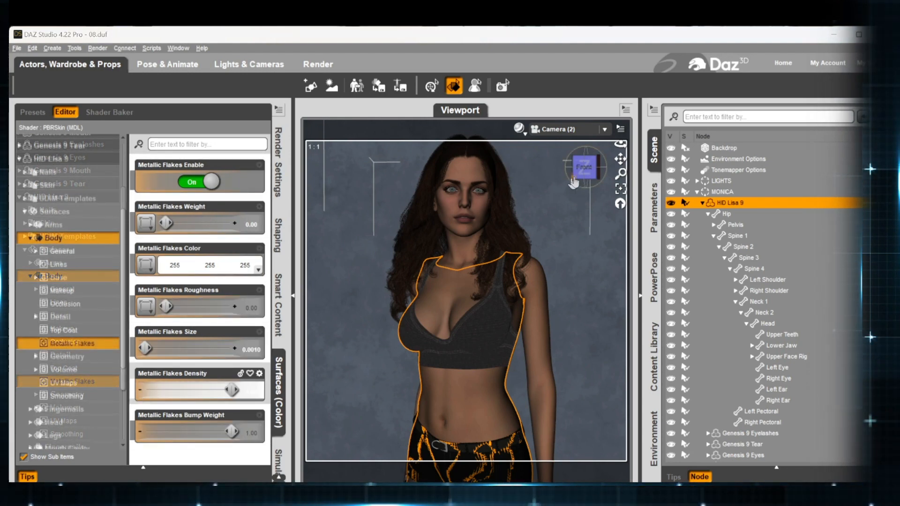
View the scene through the close-up Camera framing the head and torso.
{"action": "left_click", "coordinate": [599, 129]}
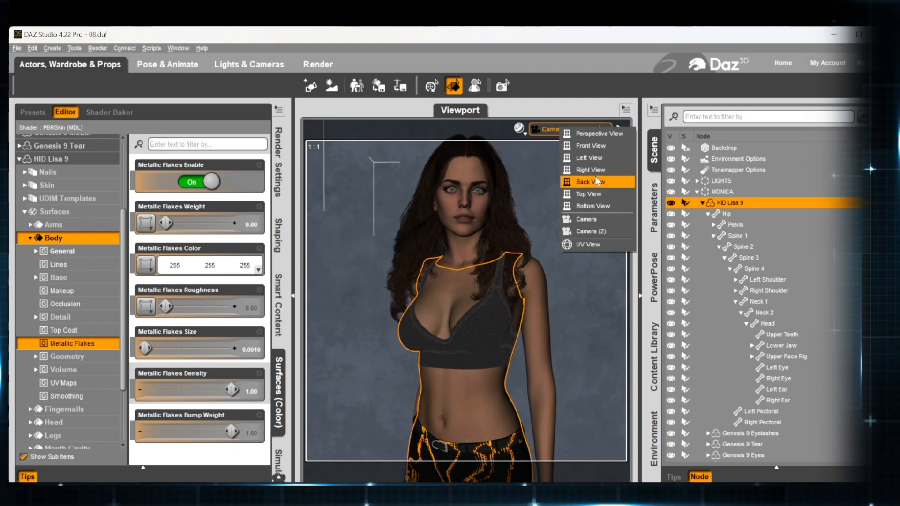
{"action": "left_click", "coordinate": [590, 146]}
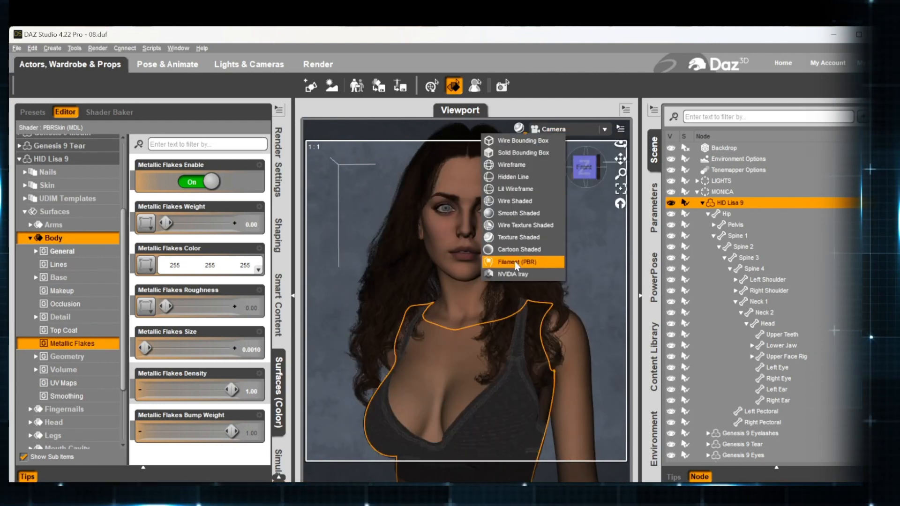
{"action": "mouse_move", "coordinate": [507, 281]}
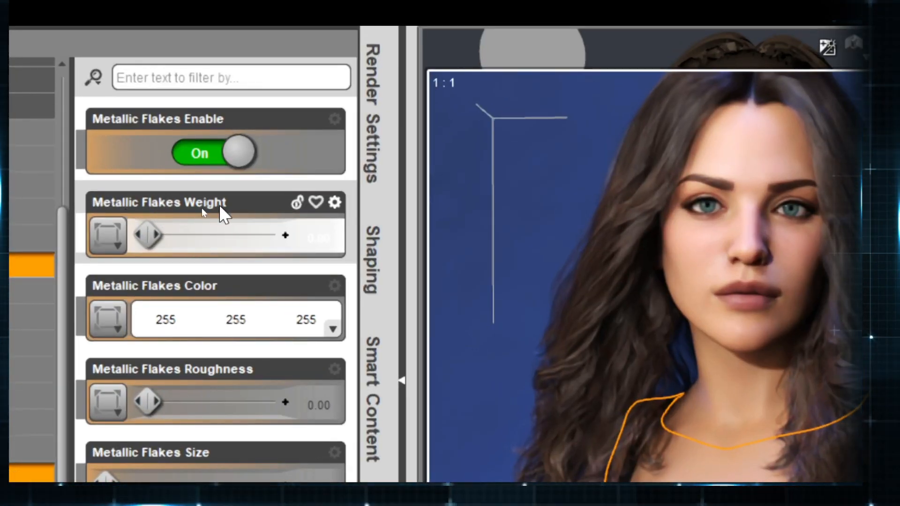
{"action": "mouse_move", "coordinate": [192, 292]}
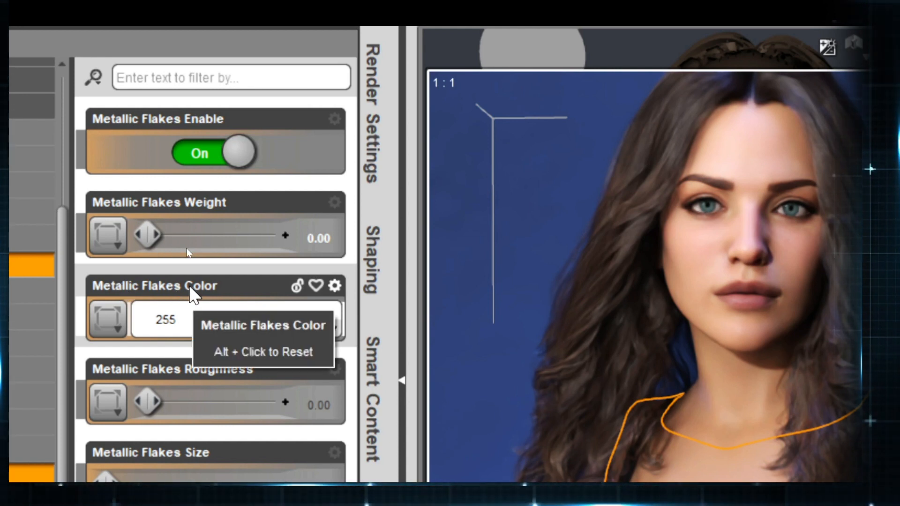
{"action": "mouse_move", "coordinate": [227, 273]}
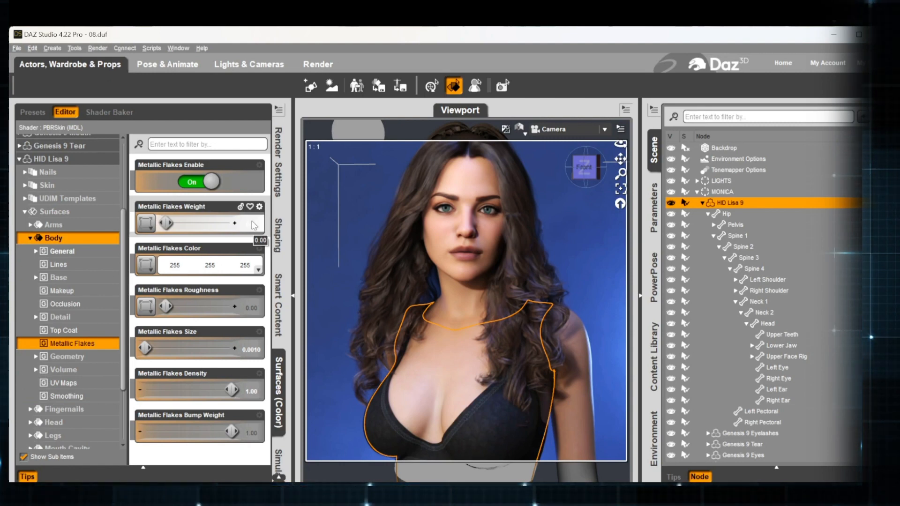
Begin editing the Body's Metallic Flakes Weight value, targeting 0.050.
{"action": "double_click", "coordinate": [210, 224]}
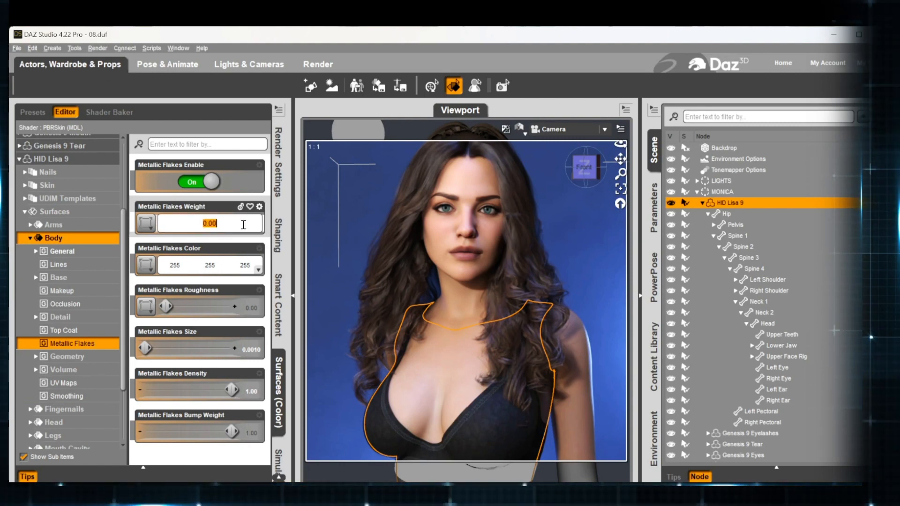
{"action": "mouse_move", "coordinate": [241, 225]}
{"action": "type", "text": "0.1"}
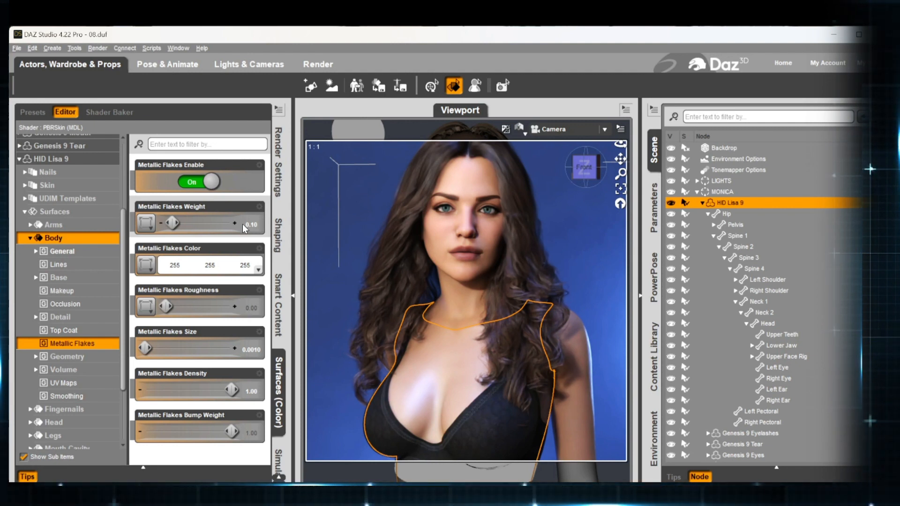
{"action": "mouse_move", "coordinate": [278, 244]}
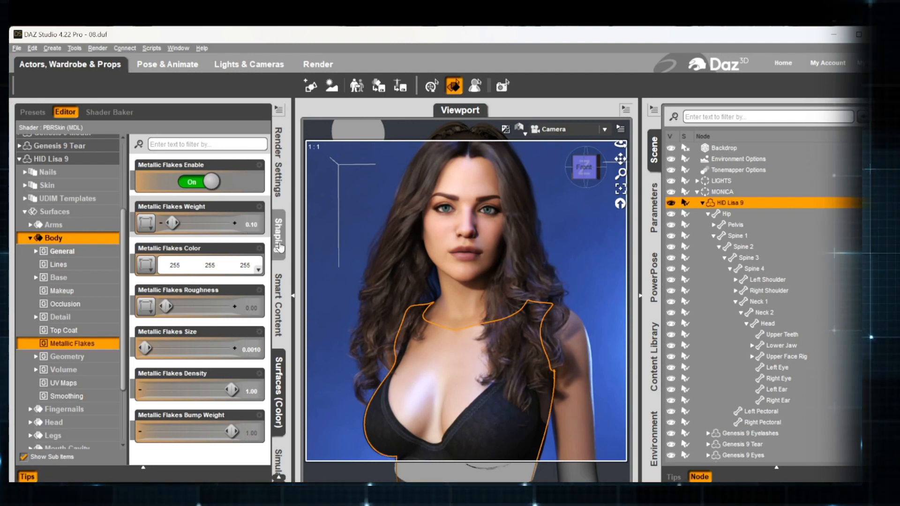
{"action": "mouse_move", "coordinate": [327, 276]}
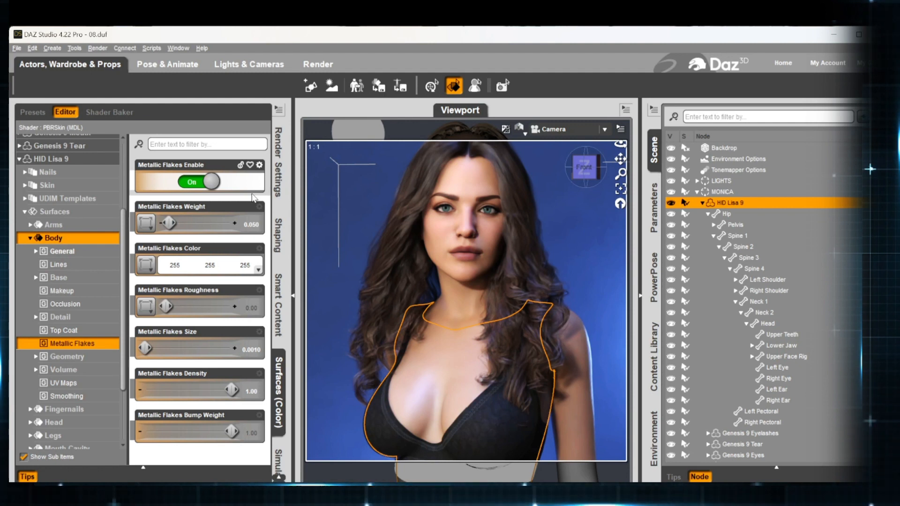
{"action": "mouse_move", "coordinate": [241, 279]}
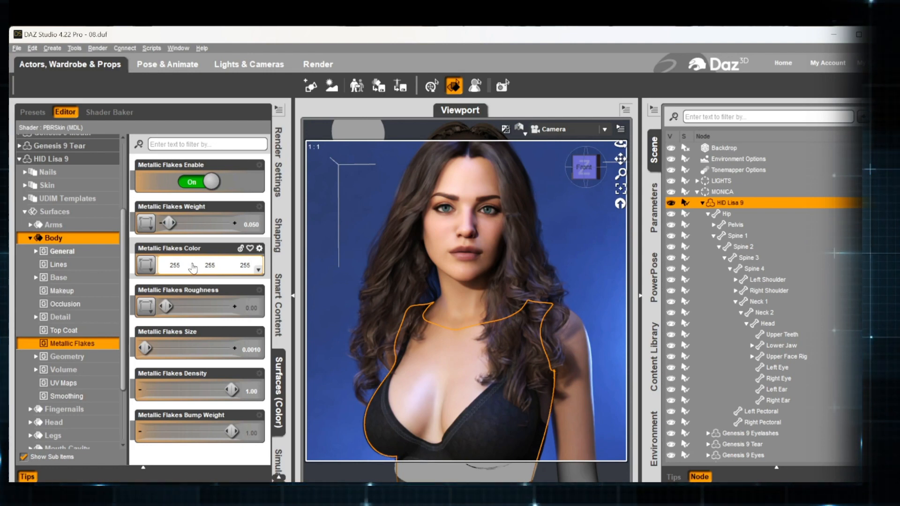
Set the Body's flake color to blue (0, 128, 255), briefly trying cyan first.
{"action": "left_click", "coordinate": [145, 266]}
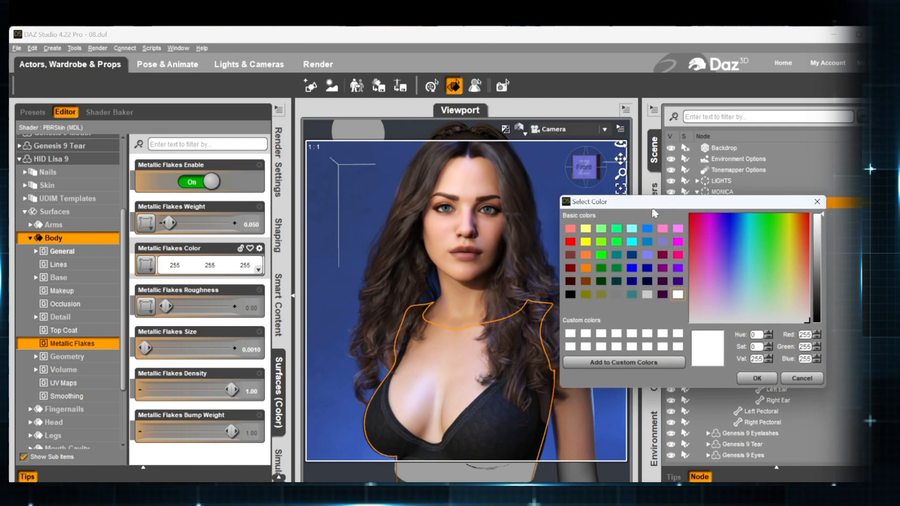
{"action": "mouse_move", "coordinate": [744, 266]}
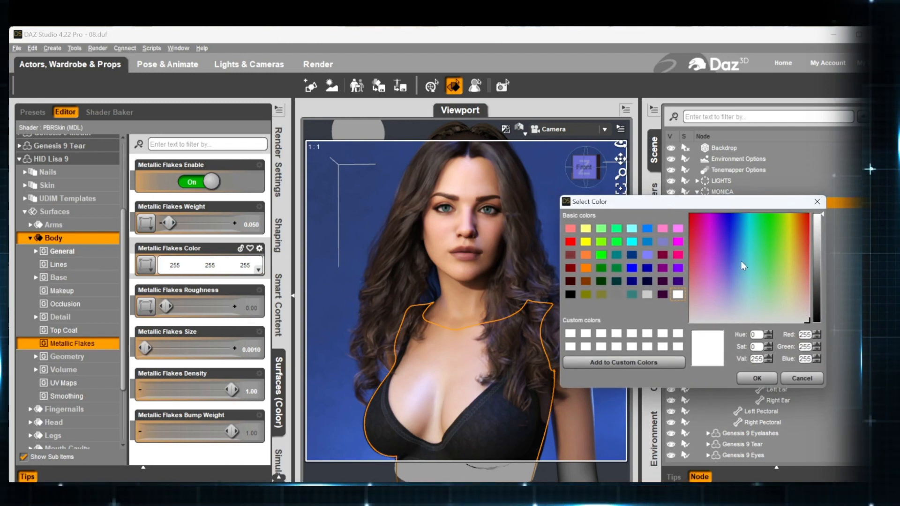
{"action": "mouse_move", "coordinate": [648, 232]}
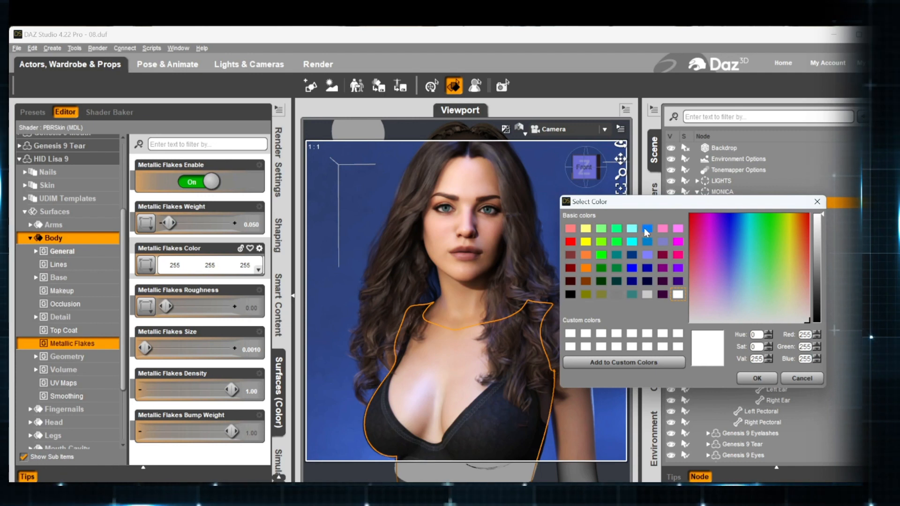
{"action": "left_click", "coordinate": [647, 229]}
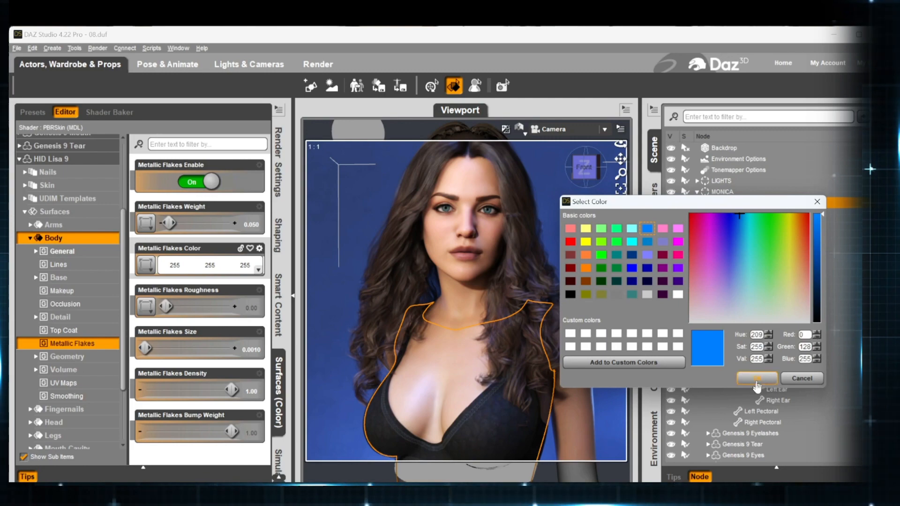
{"action": "left_click", "coordinate": [757, 378]}
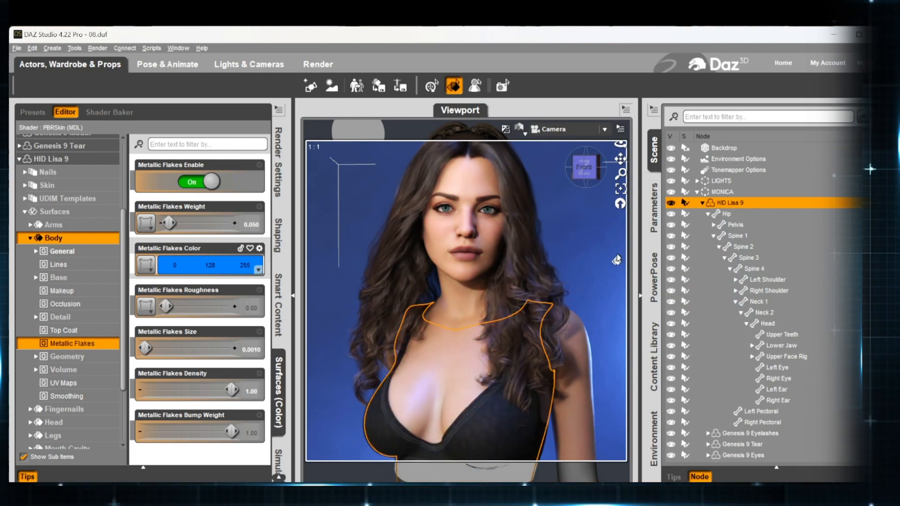
{"action": "mouse_move", "coordinate": [560, 261]}
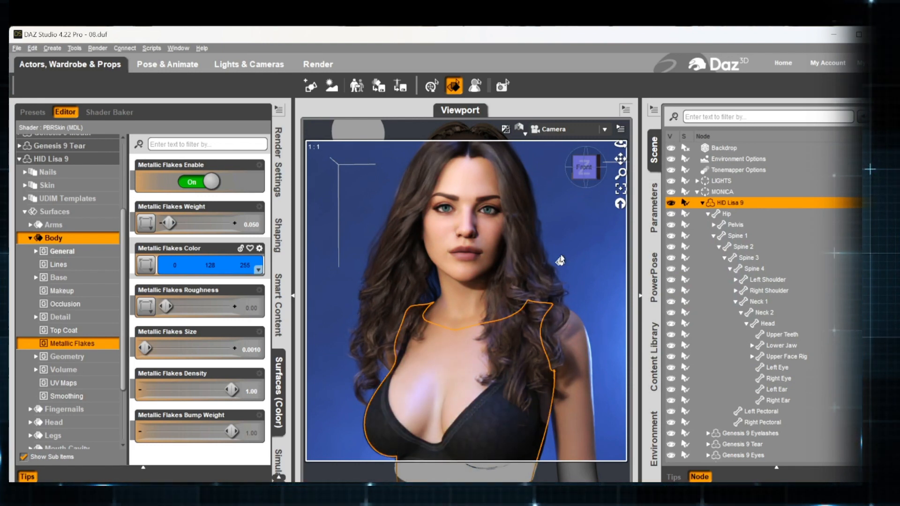
{"action": "left_click", "coordinate": [146, 266]}
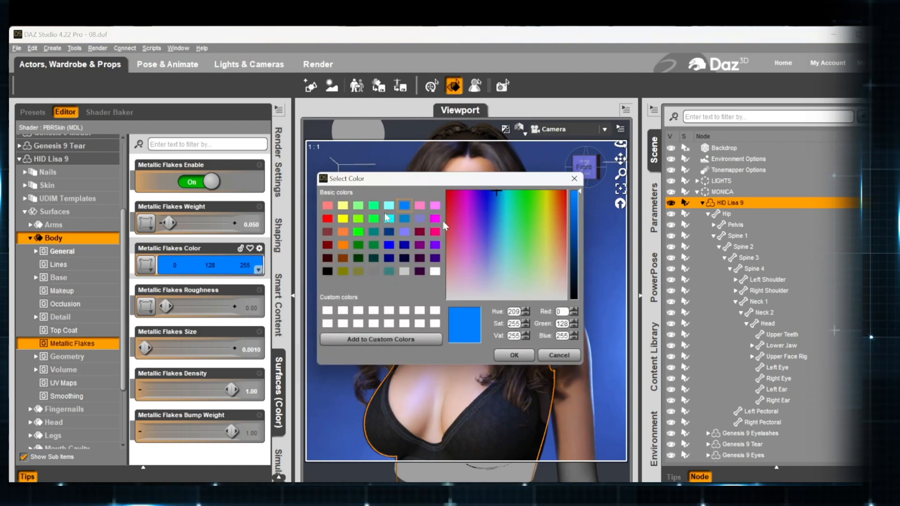
{"action": "left_click", "coordinate": [507, 246]}
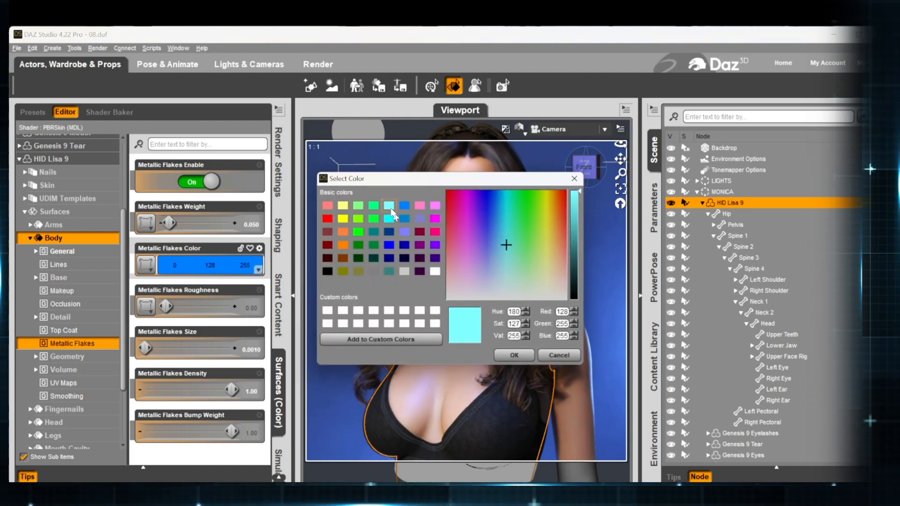
{"action": "left_click", "coordinate": [512, 355]}
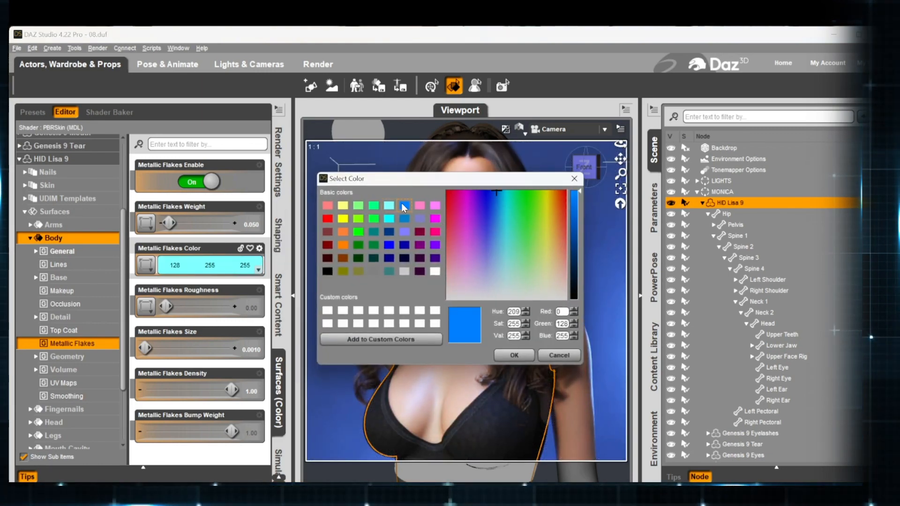
{"action": "left_click", "coordinate": [512, 355]}
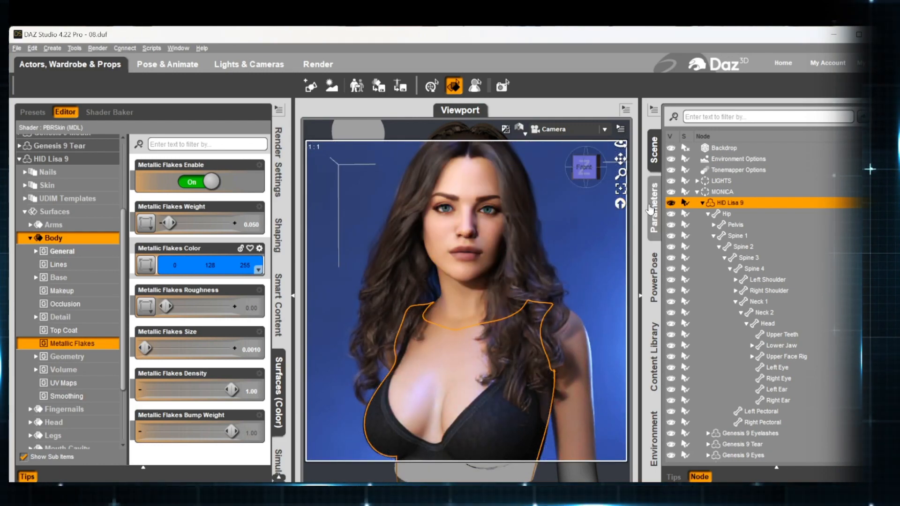
{"action": "mouse_move", "coordinate": [649, 208]}
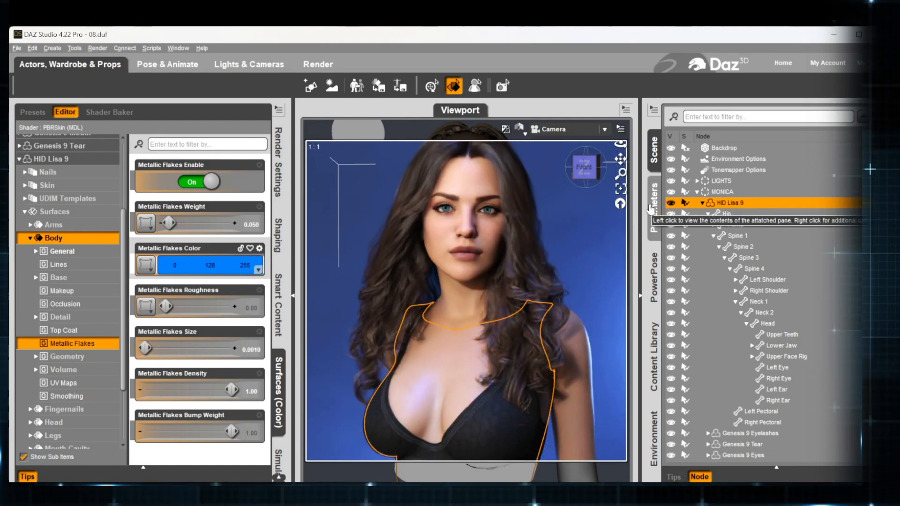
Select the head, show the Head's Metallic Flakes group and set Enable to On.
{"action": "left_click", "coordinate": [53, 422]}
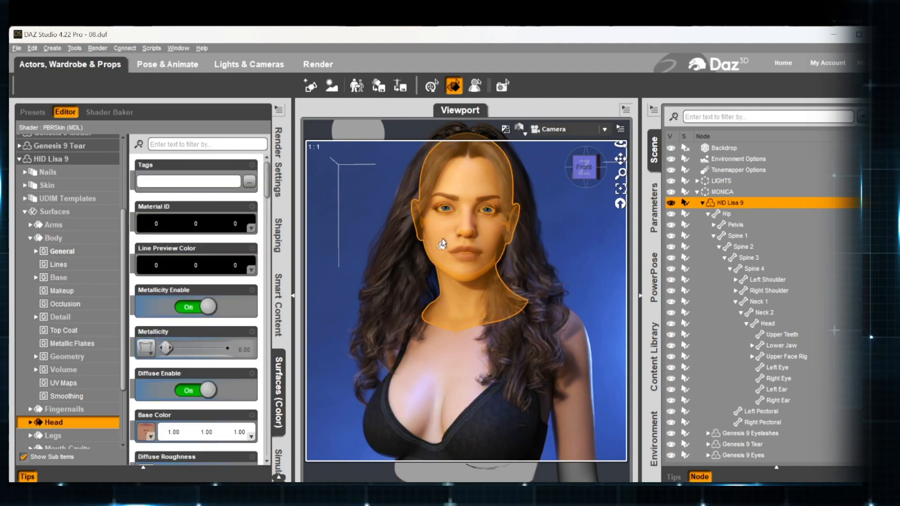
{"action": "mouse_move", "coordinate": [434, 241]}
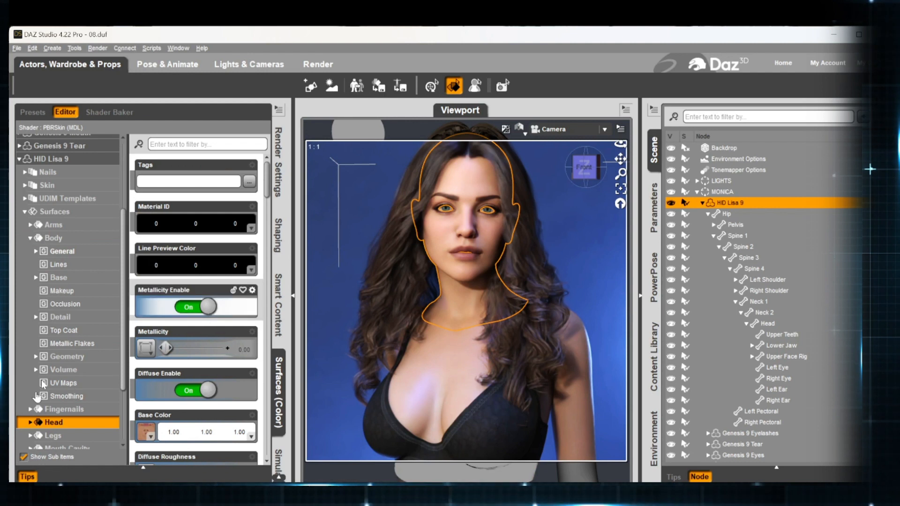
{"action": "scroll", "scroll_direction": "down", "scroll_amount": 3}
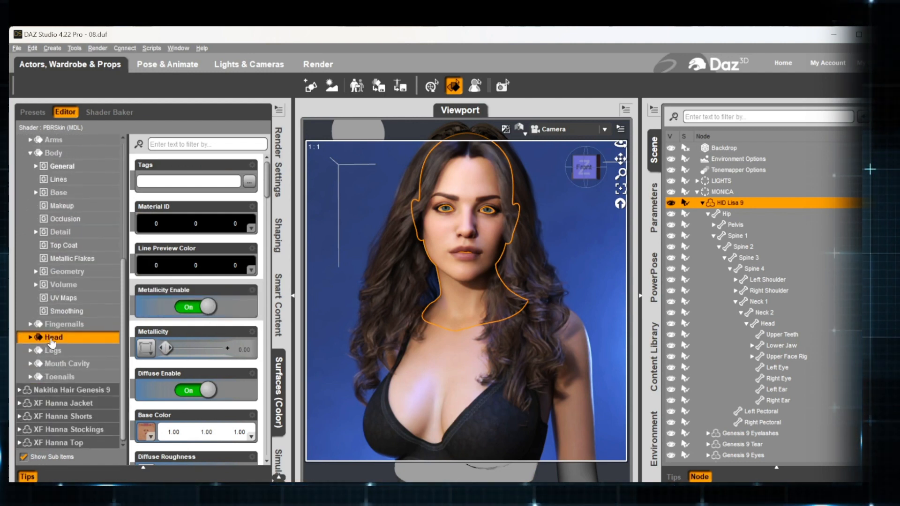
{"action": "left_click", "coordinate": [30, 337]}
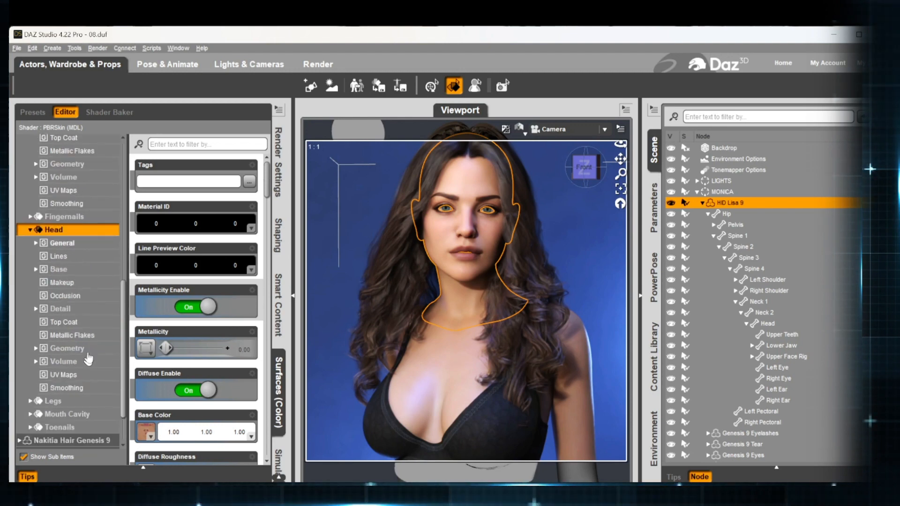
{"action": "scroll", "scroll_direction": "down", "scroll_amount": 3}
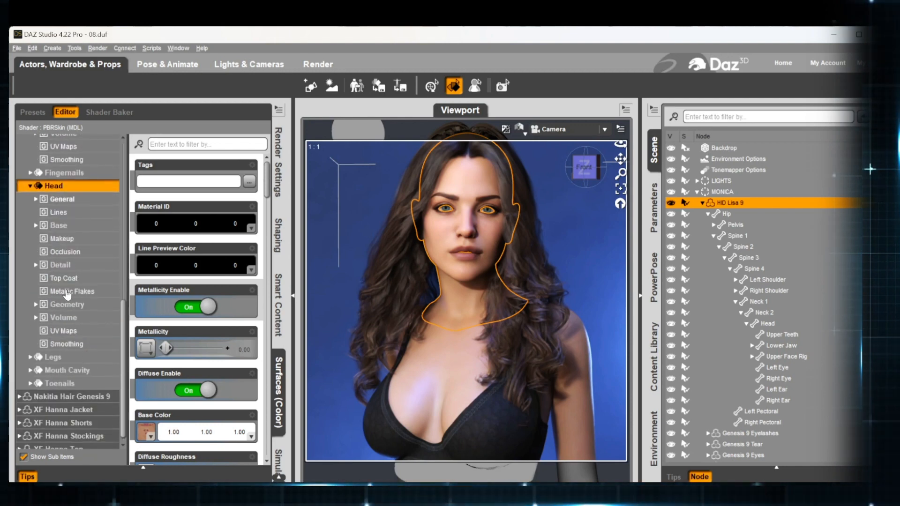
{"action": "left_click", "coordinate": [71, 291]}
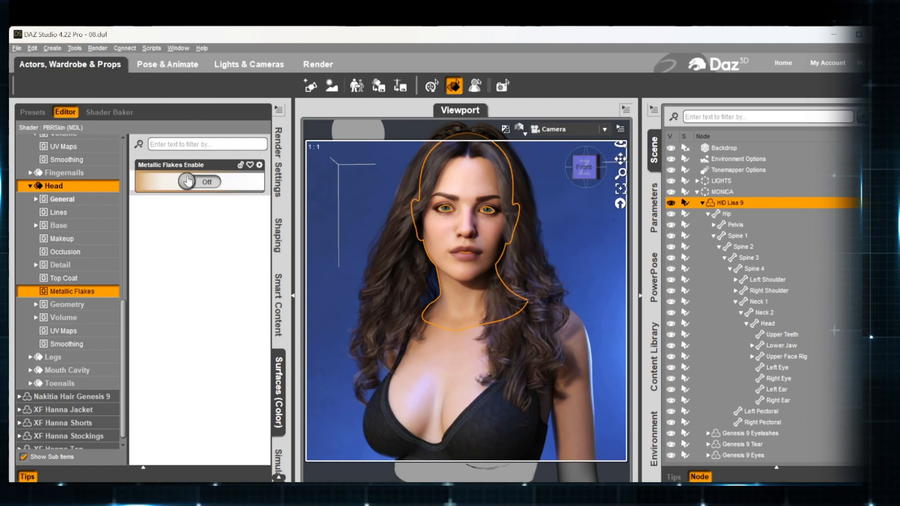
{"action": "left_click", "coordinate": [199, 182]}
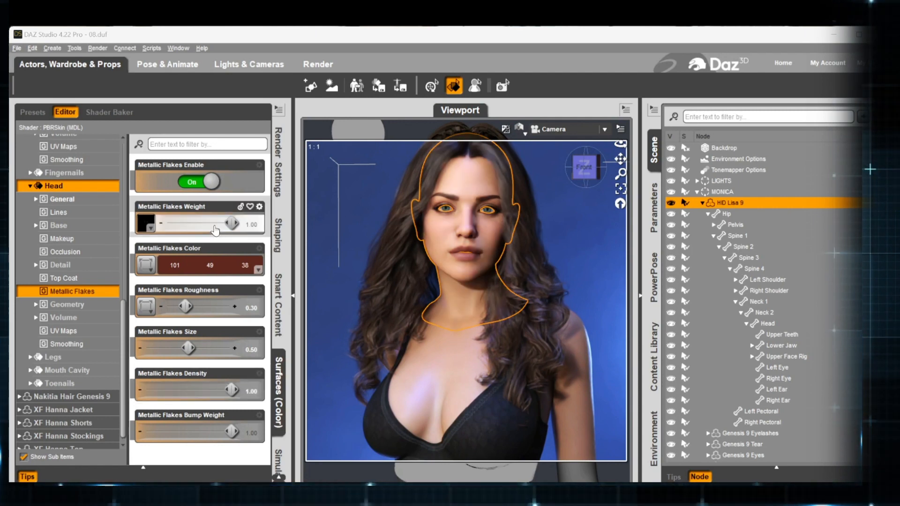
{"action": "mouse_move", "coordinate": [206, 227]}
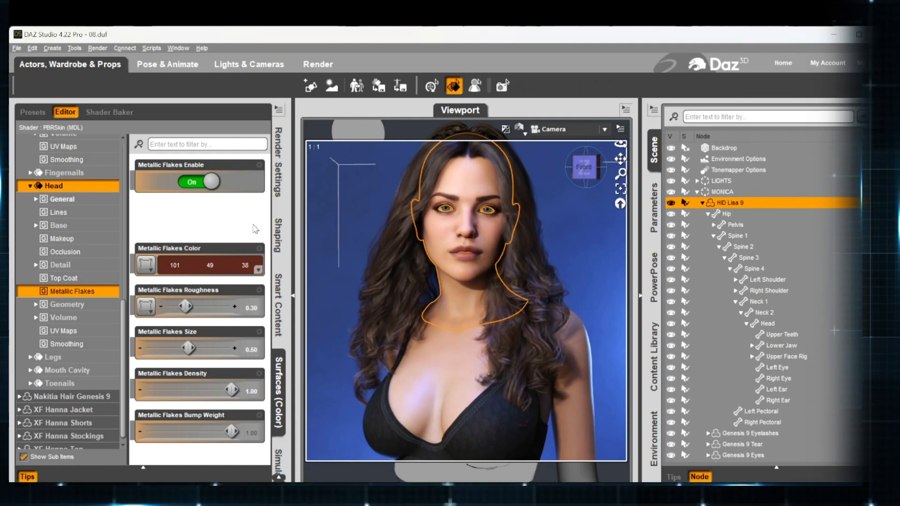
Set the Head's flake weight map to None (weight 0.00) and flake color to white.
{"action": "left_click", "coordinate": [145, 223]}
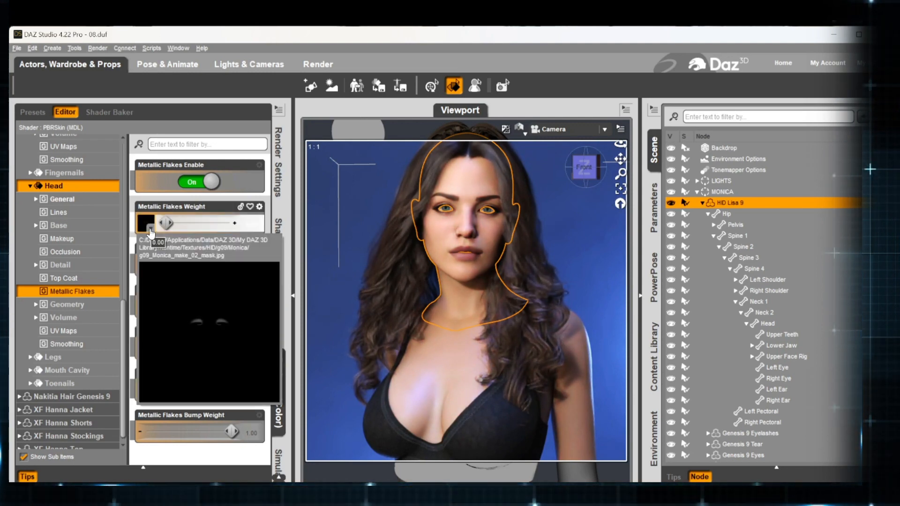
{"action": "left_click", "coordinate": [143, 222]}
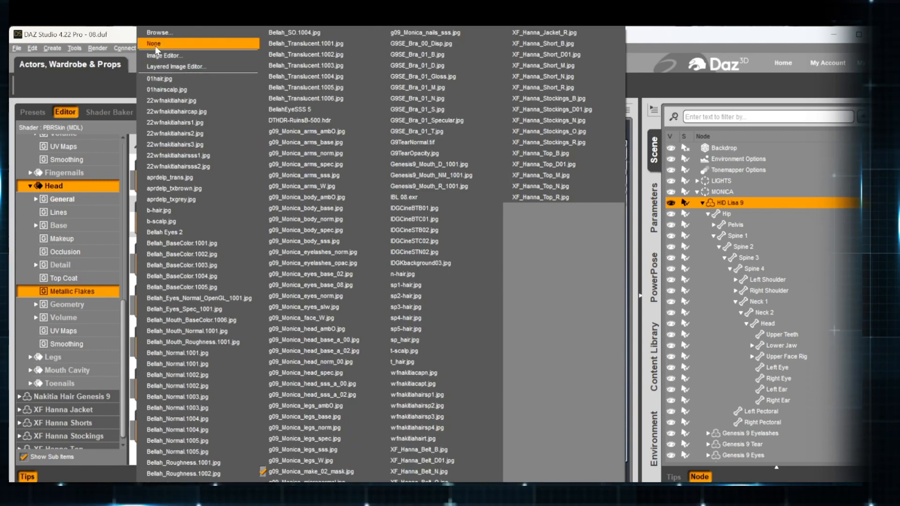
{"action": "left_click", "coordinate": [153, 44]}
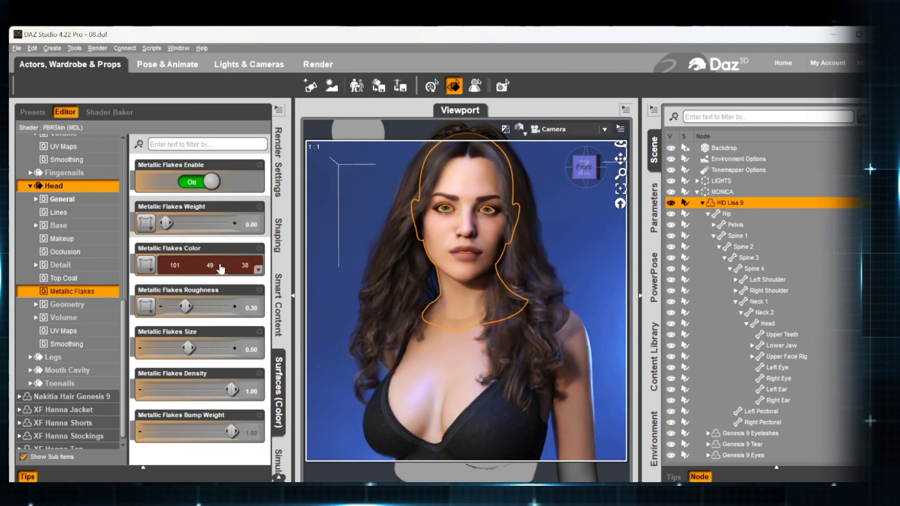
{"action": "left_click", "coordinate": [146, 266]}
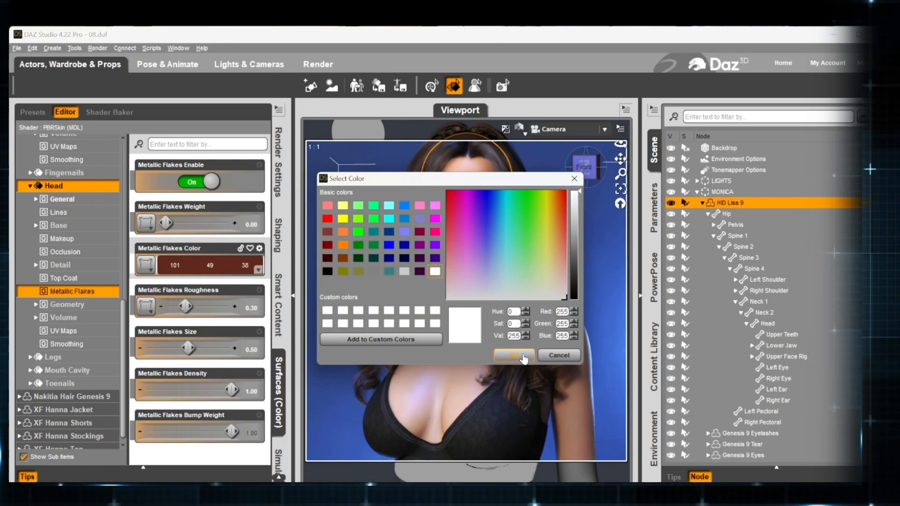
{"action": "left_click", "coordinate": [513, 355]}
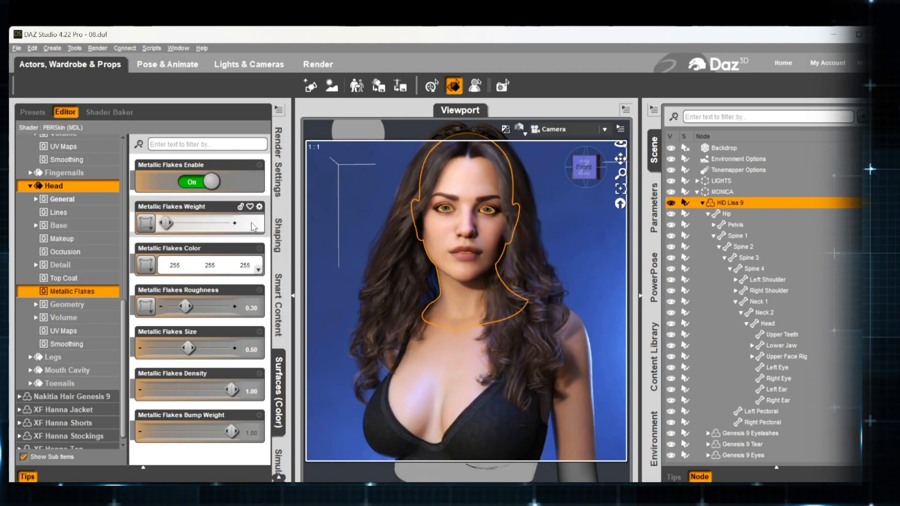
{"action": "mouse_move", "coordinate": [253, 228]}
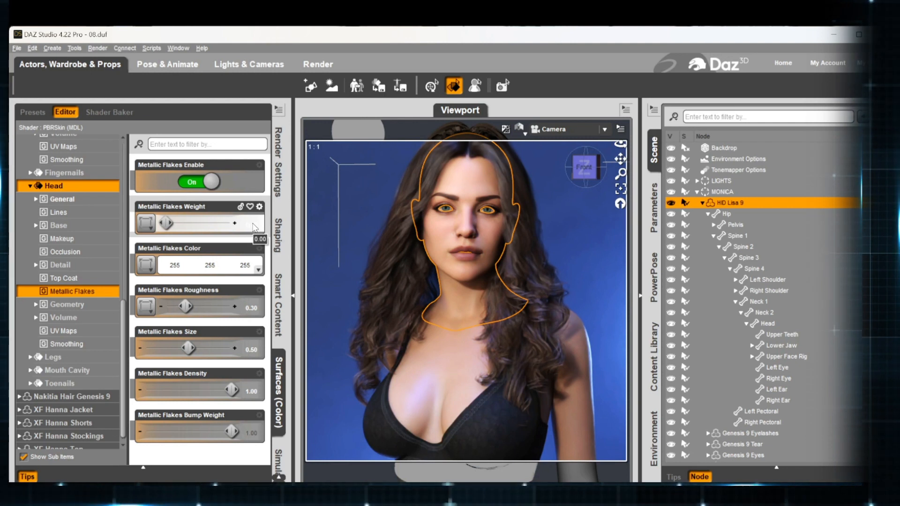
{"action": "double_click", "coordinate": [208, 223]}
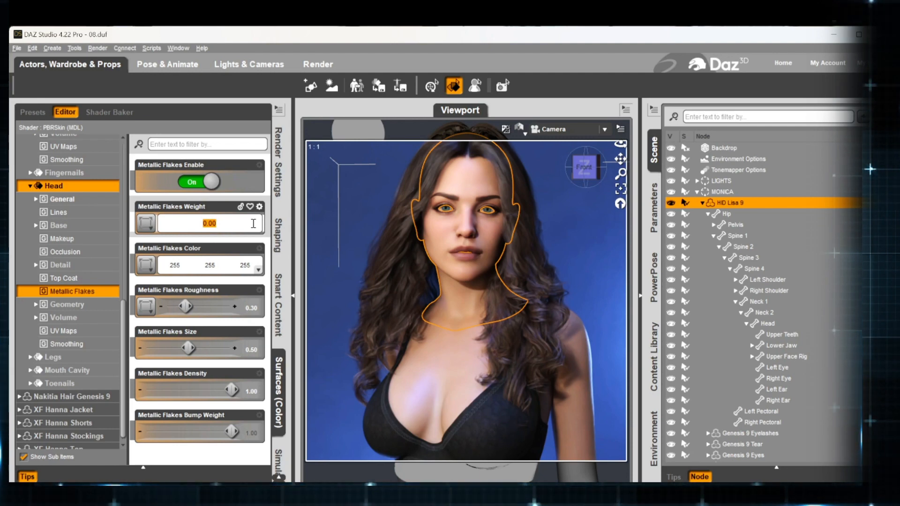
{"action": "type", "text": ".05"}
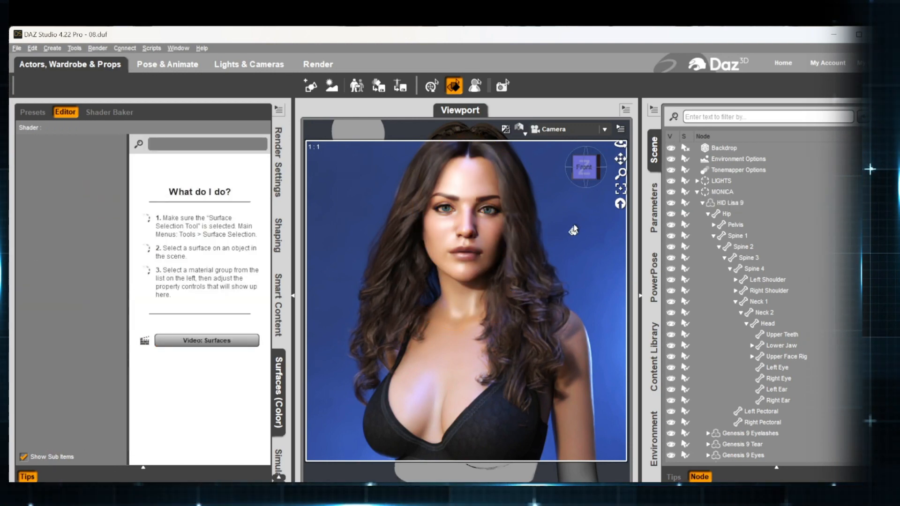
{"action": "mouse_move", "coordinate": [565, 231]}
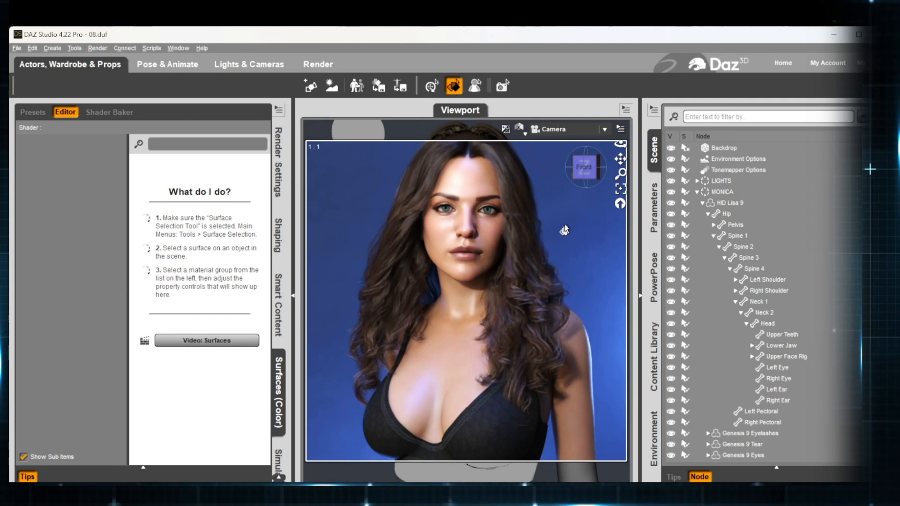
{"action": "mouse_move", "coordinate": [548, 233]}
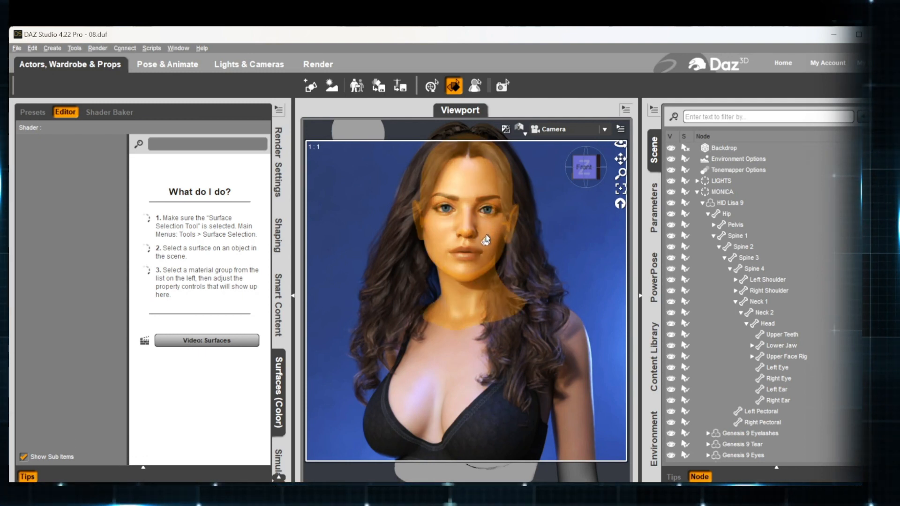
Pick the face surface and set the Head's Metallic Flakes Weight to 0.03.
{"action": "left_click", "coordinate": [485, 240]}
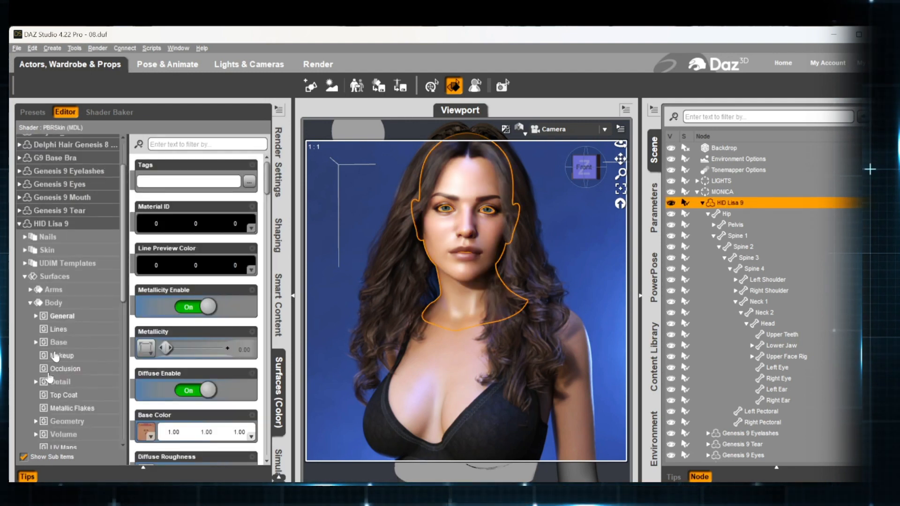
{"action": "left_click", "coordinate": [53, 308]}
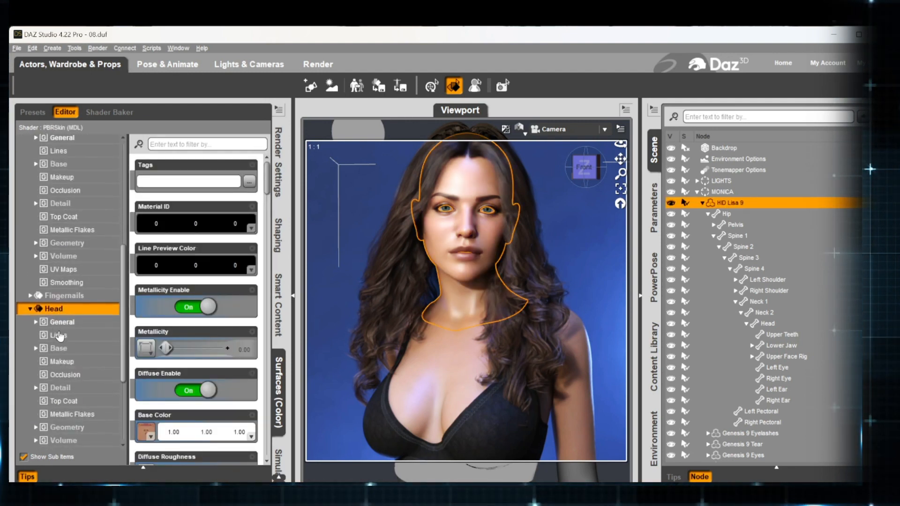
{"action": "scroll", "scroll_direction": "down", "scroll_amount": 3}
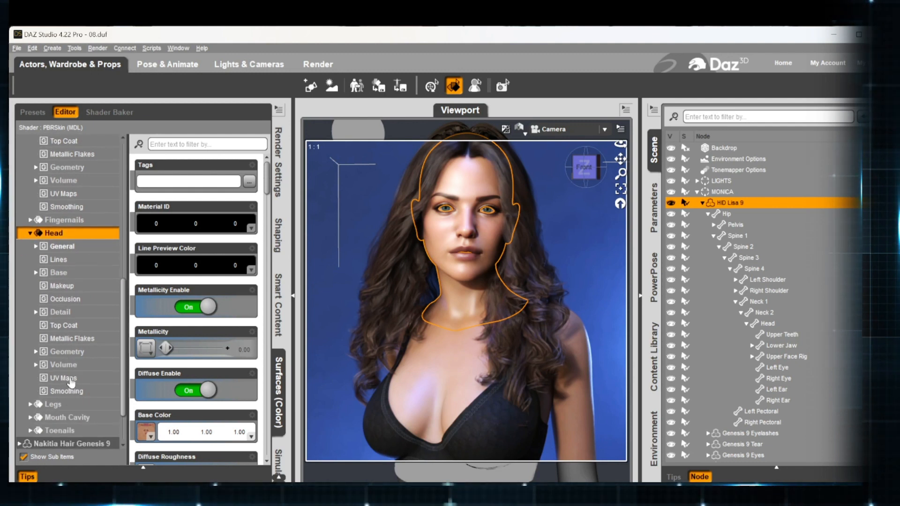
{"action": "left_click", "coordinate": [71, 338]}
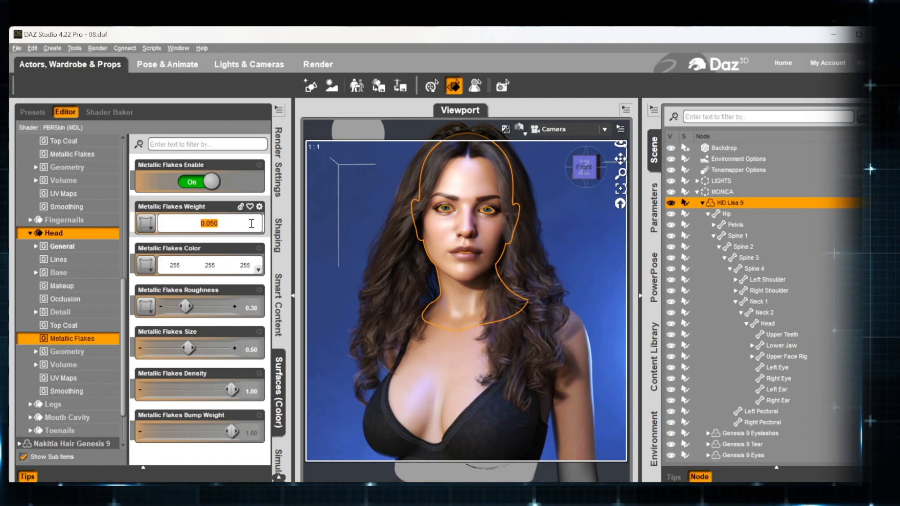
{"action": "triple_click", "coordinate": [209, 223]}
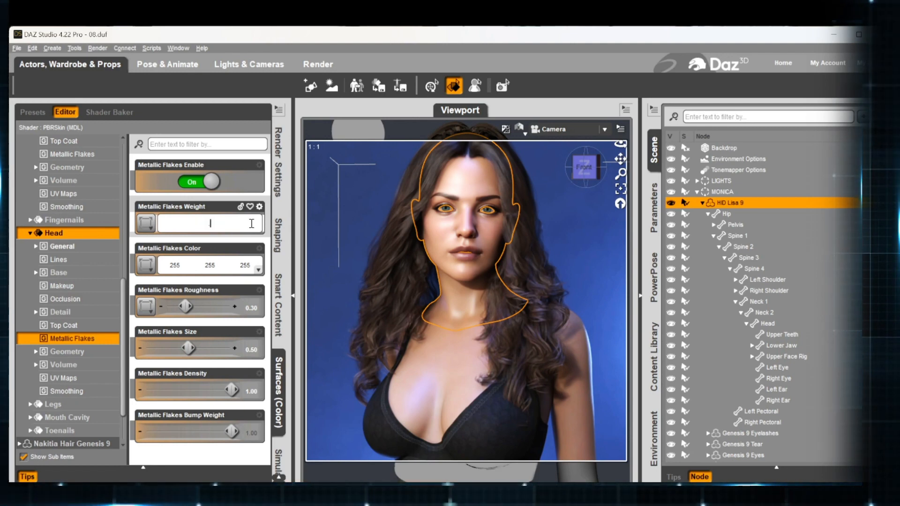
{"action": "type", "text": ".030"}
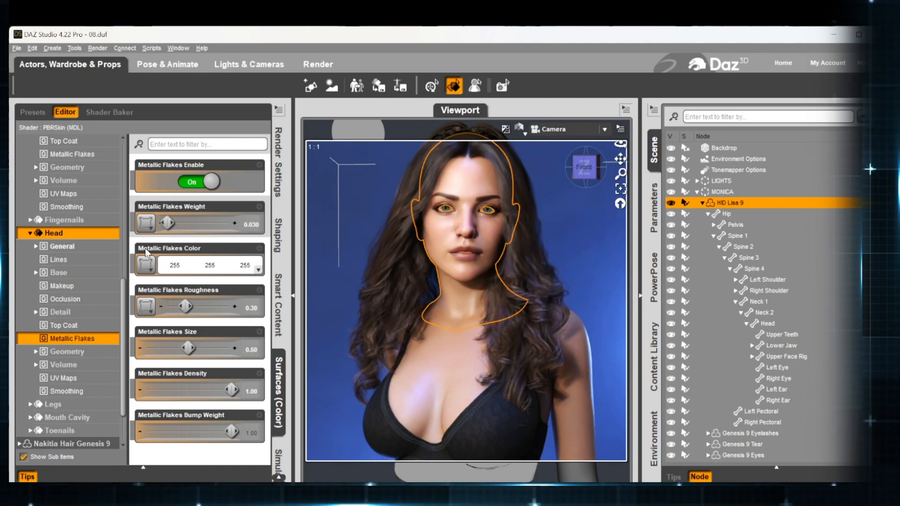
{"action": "mouse_move", "coordinate": [230, 266]}
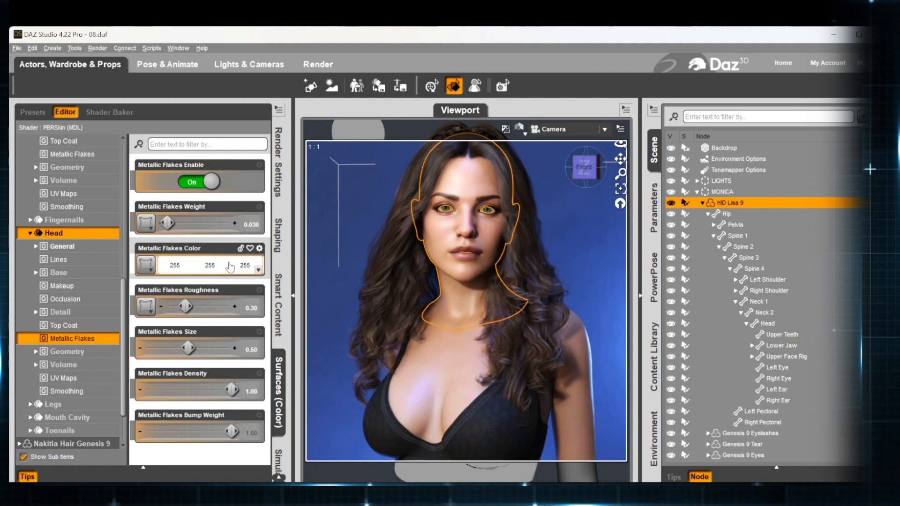
Choose a blue Metallic Flakes Color for the Head in the Select Color dialog.
{"action": "left_click", "coordinate": [145, 266]}
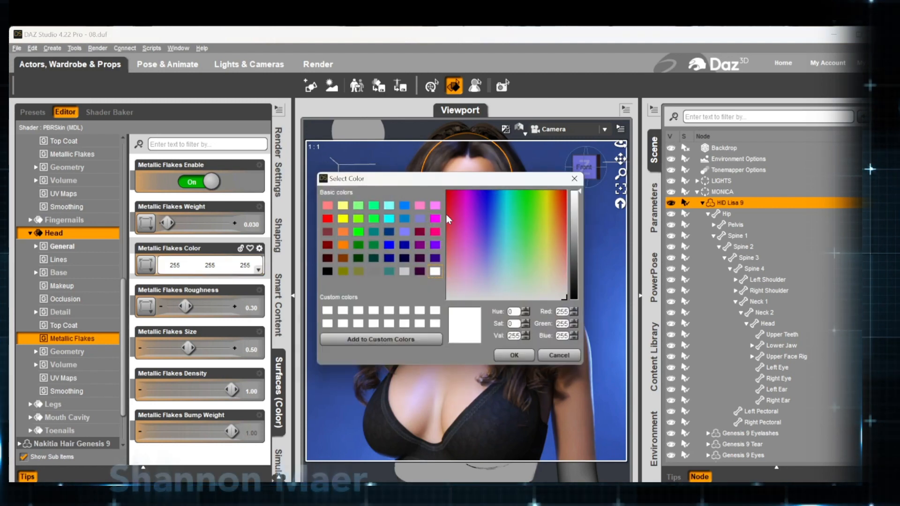
{"action": "left_click", "coordinate": [403, 205]}
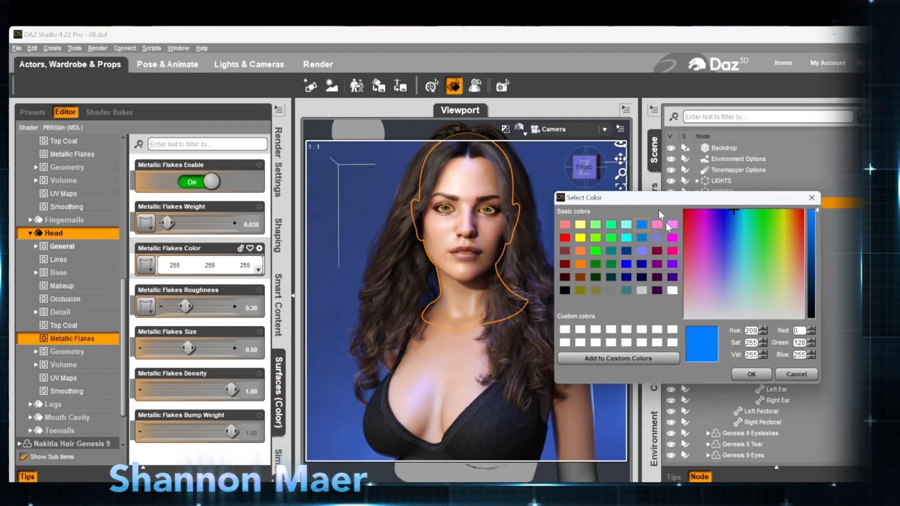
{"action": "left_click", "coordinate": [751, 374]}
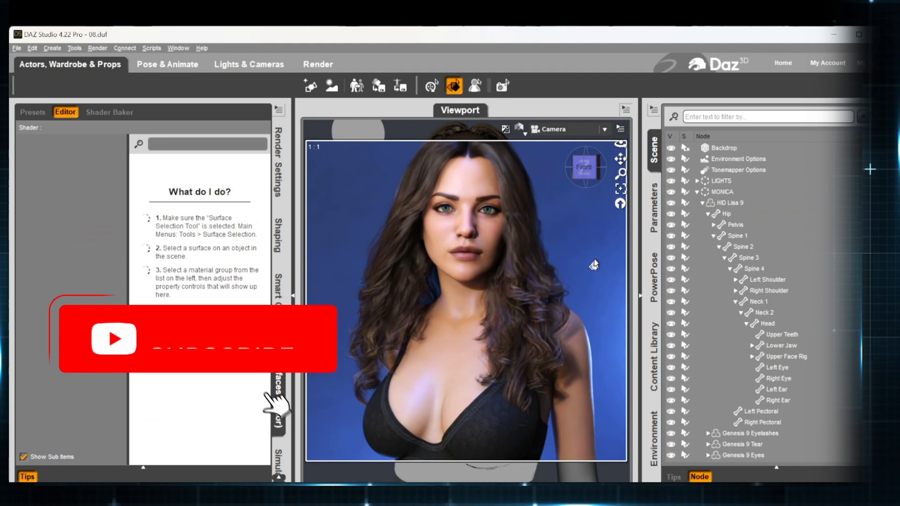
{"action": "left_click", "coordinate": [198, 339]}
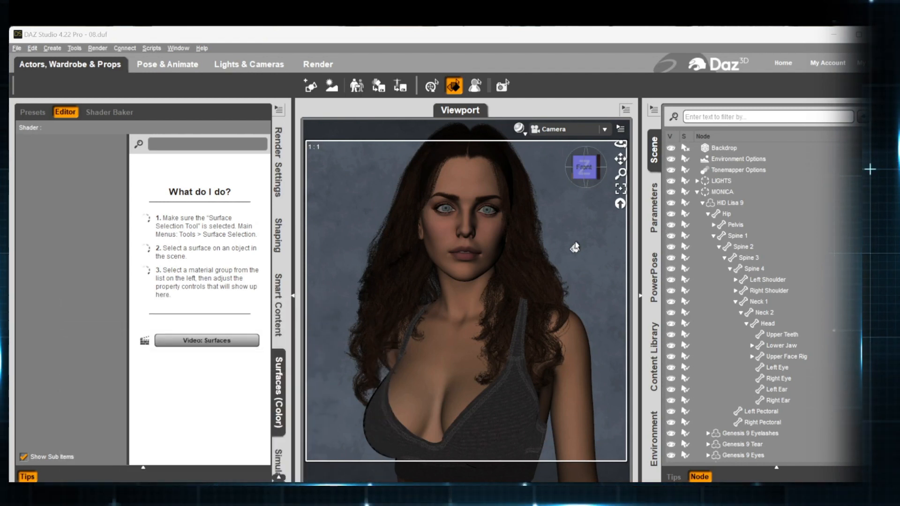
{"action": "mouse_move", "coordinate": [539, 143]}
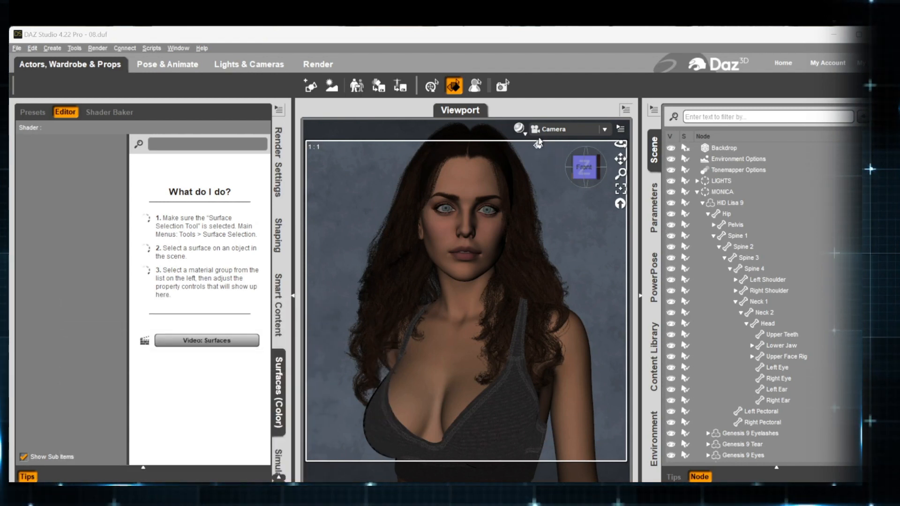
{"action": "left_click", "coordinate": [518, 129]}
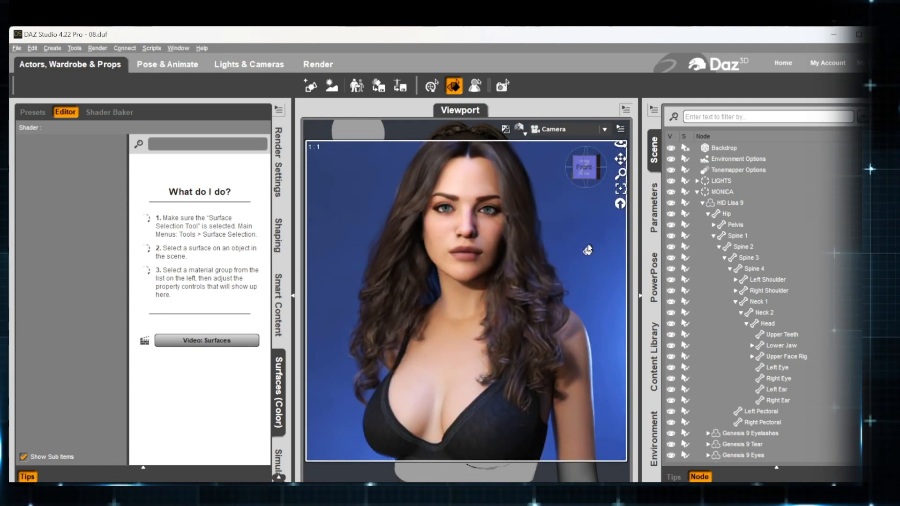
{"action": "mouse_move", "coordinate": [452, 86]}
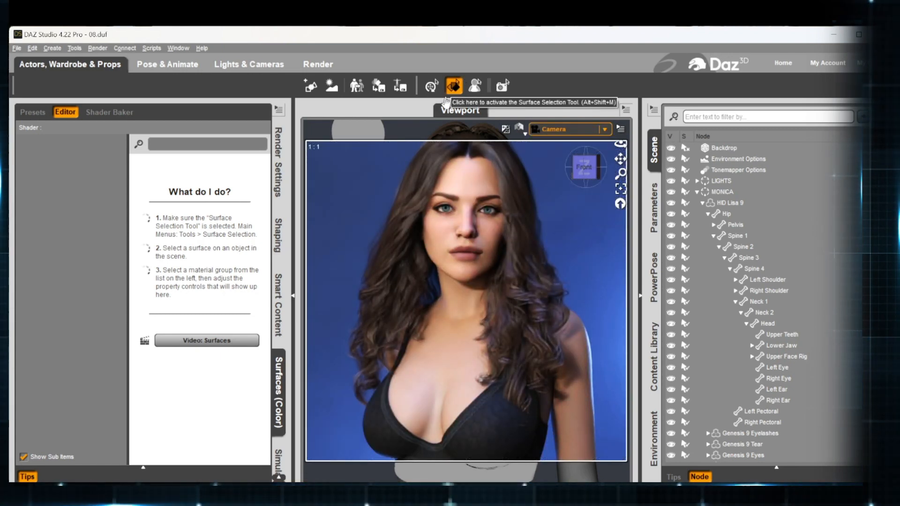
Click the head with the Surface Selection Tool and expand the Head surface groups.
{"action": "left_click", "coordinate": [465, 218]}
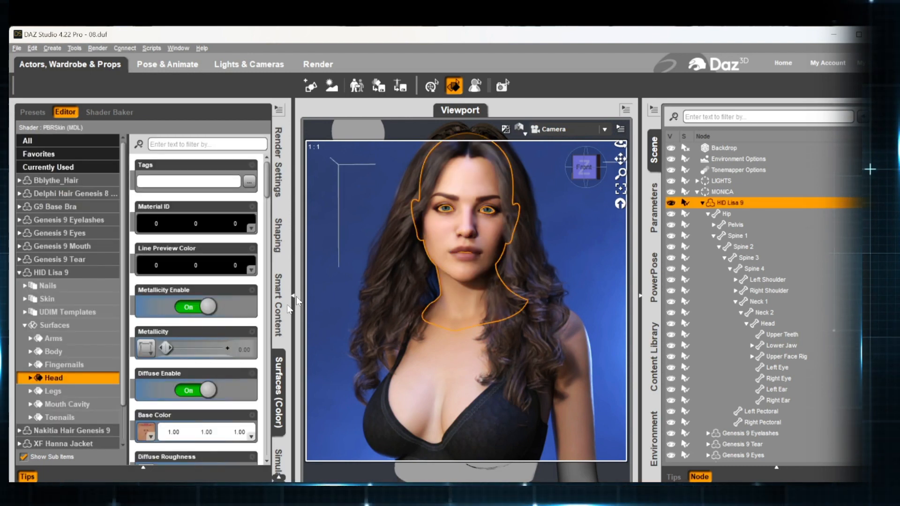
{"action": "mouse_move", "coordinate": [281, 371]}
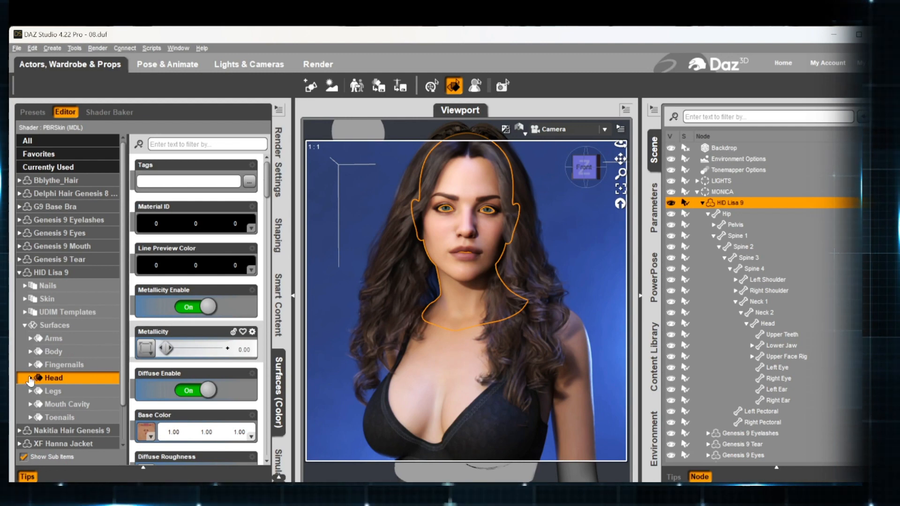
{"action": "left_click", "coordinate": [30, 378]}
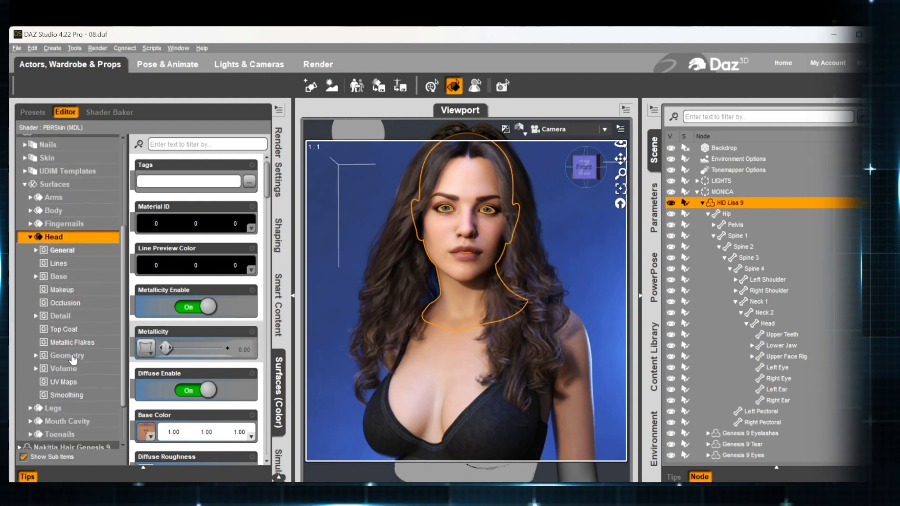
{"action": "scroll", "scroll_direction": "up", "scroll_amount": 3}
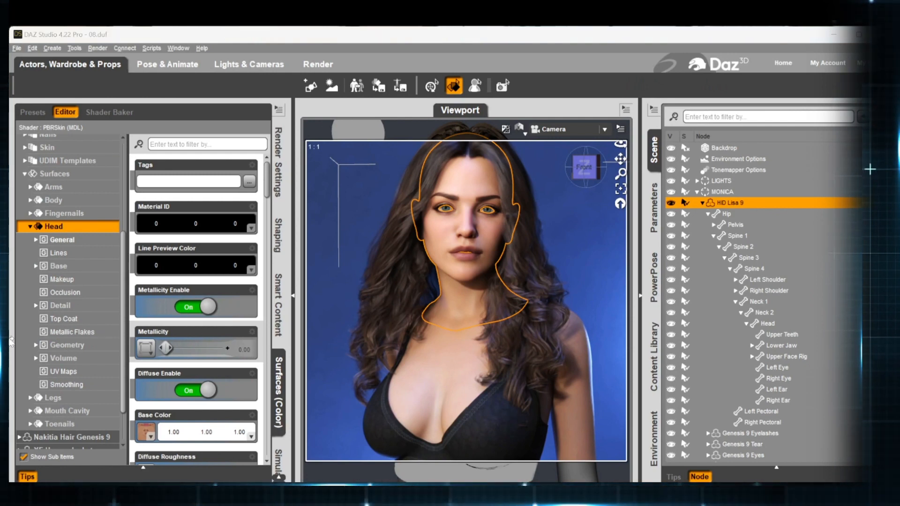
Open the Head's Top Coat settings, then switch tools to view the Iray render.
{"action": "left_click", "coordinate": [63, 319]}
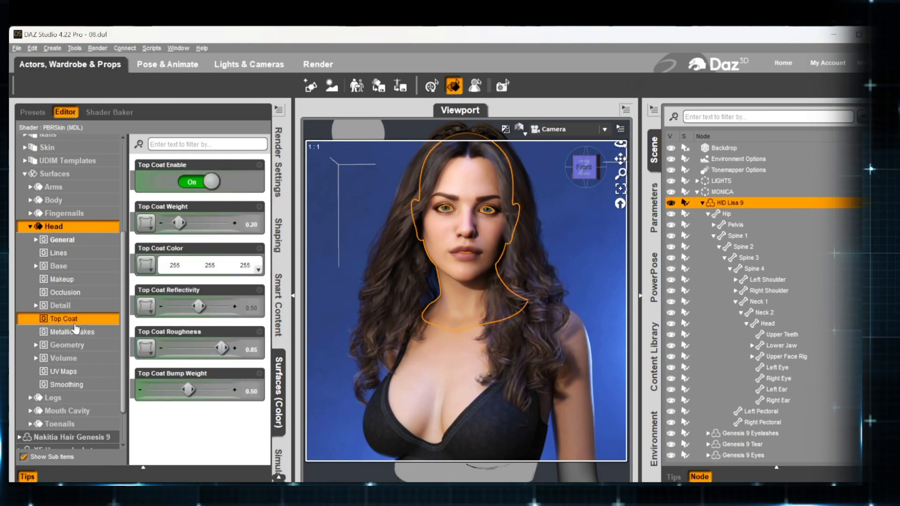
{"action": "mouse_move", "coordinate": [161, 181]}
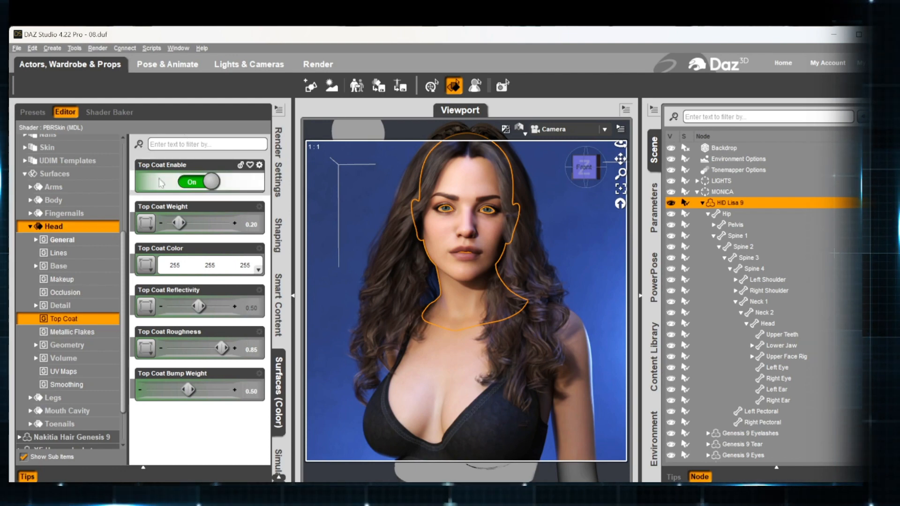
{"action": "mouse_move", "coordinate": [161, 189]}
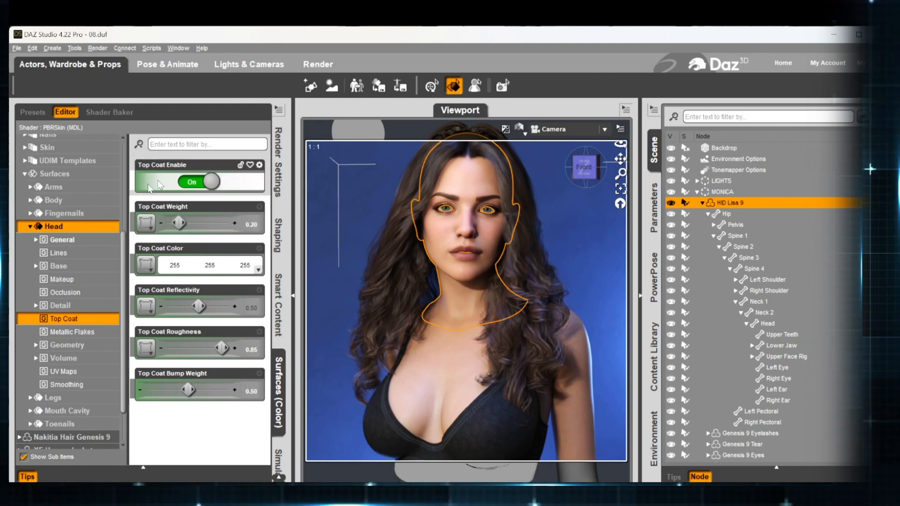
{"action": "mouse_move", "coordinate": [166, 182]}
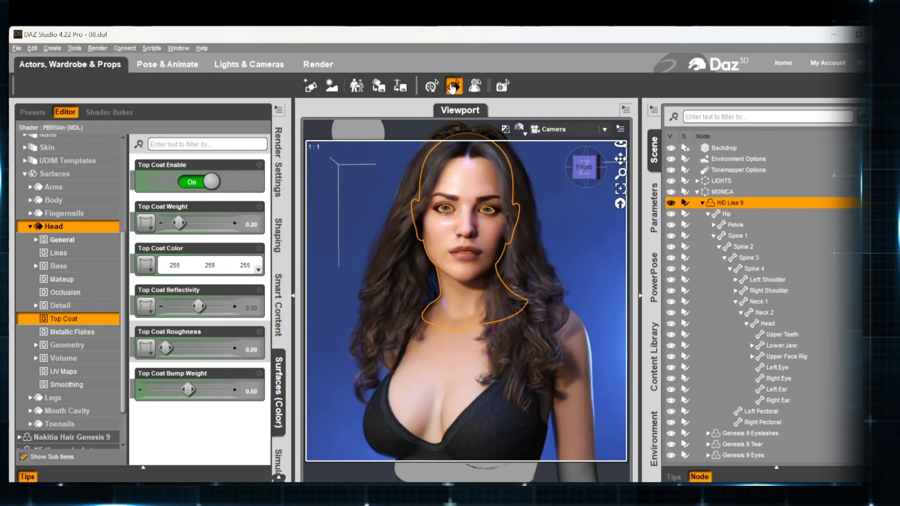
{"action": "left_click", "coordinate": [431, 86]}
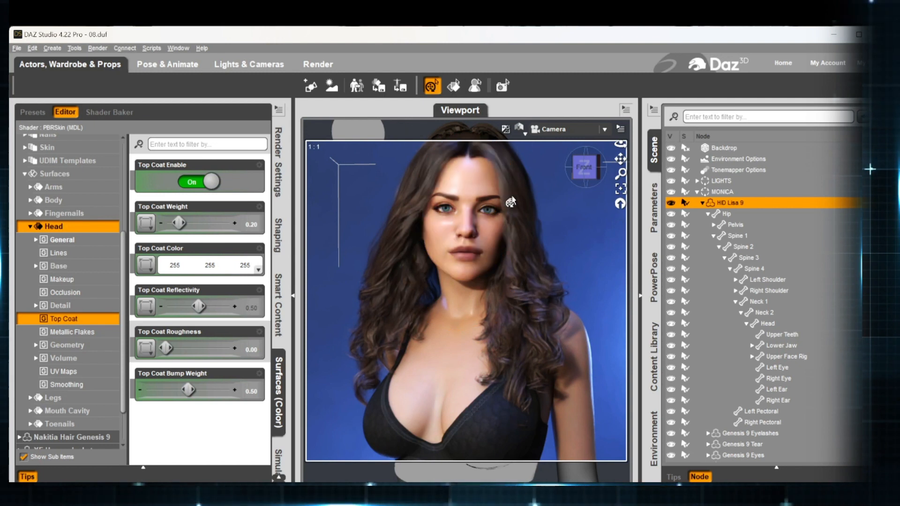
{"action": "mouse_move", "coordinate": [580, 228]}
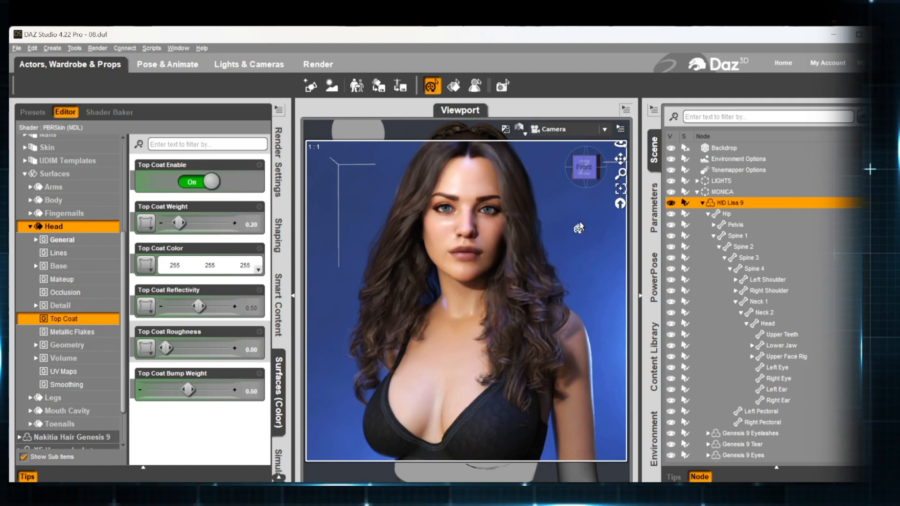